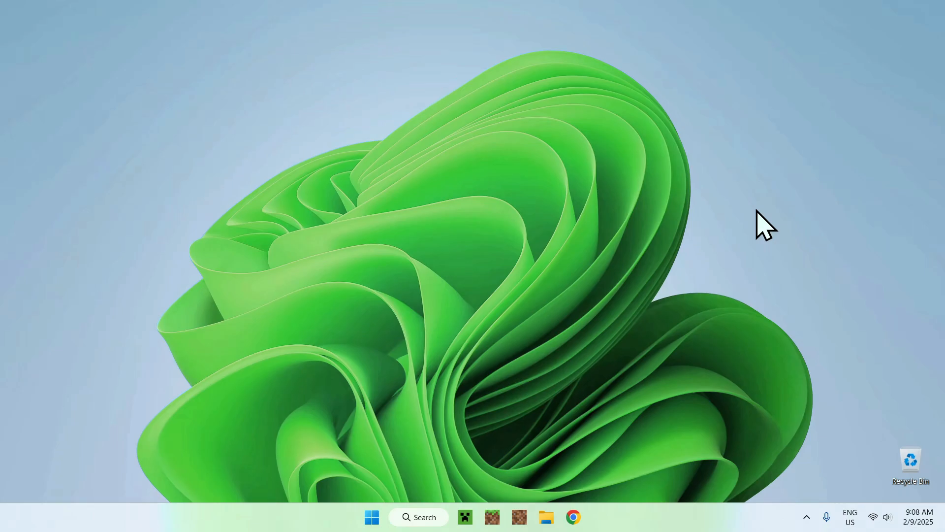
mouse_move(733, 183)
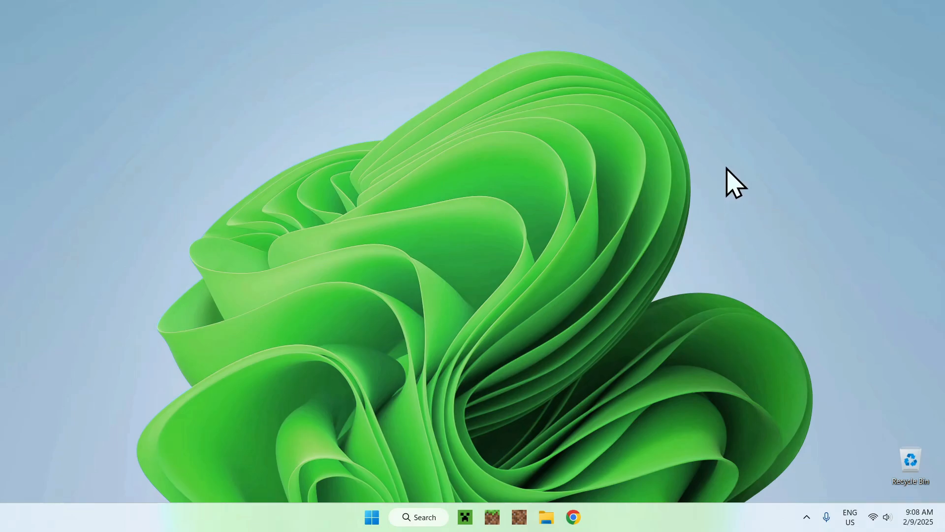
Step: Open Chrome and search Google for 'Prism Launcher'
click(572, 517)
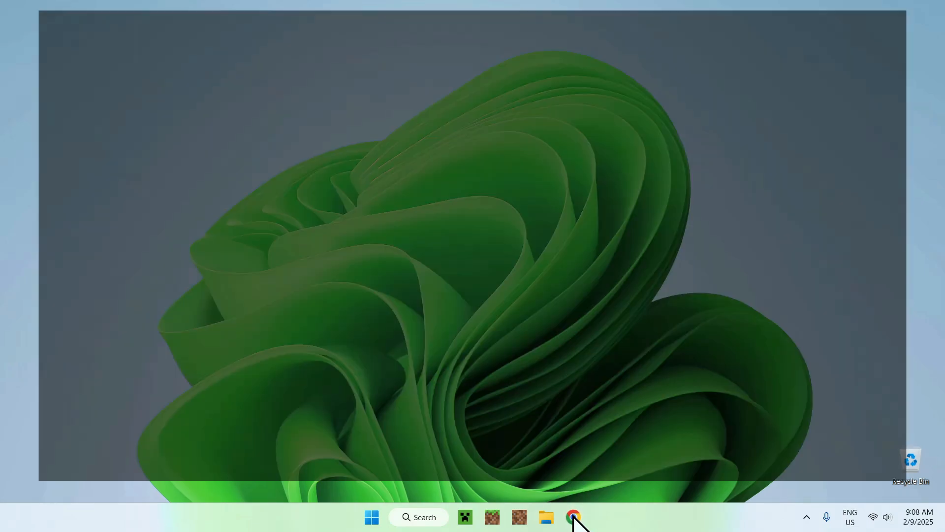
click(573, 517)
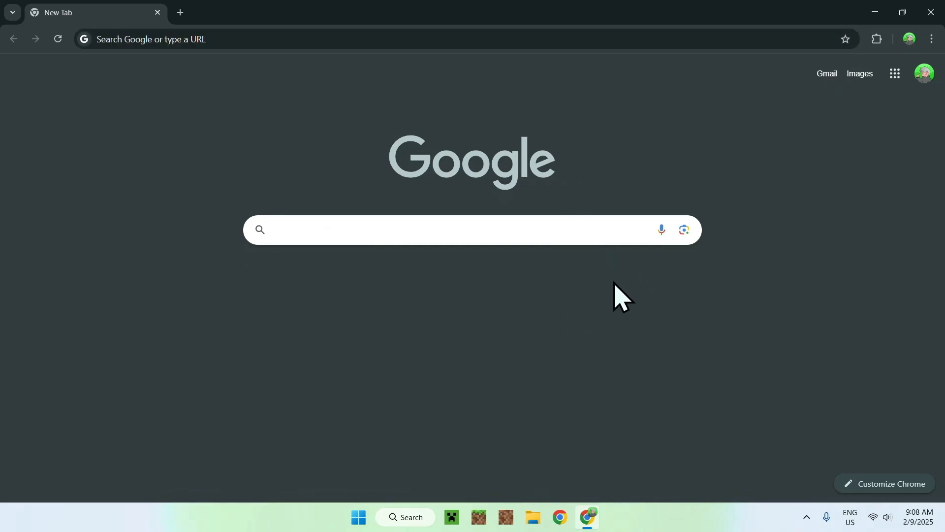
text(P)
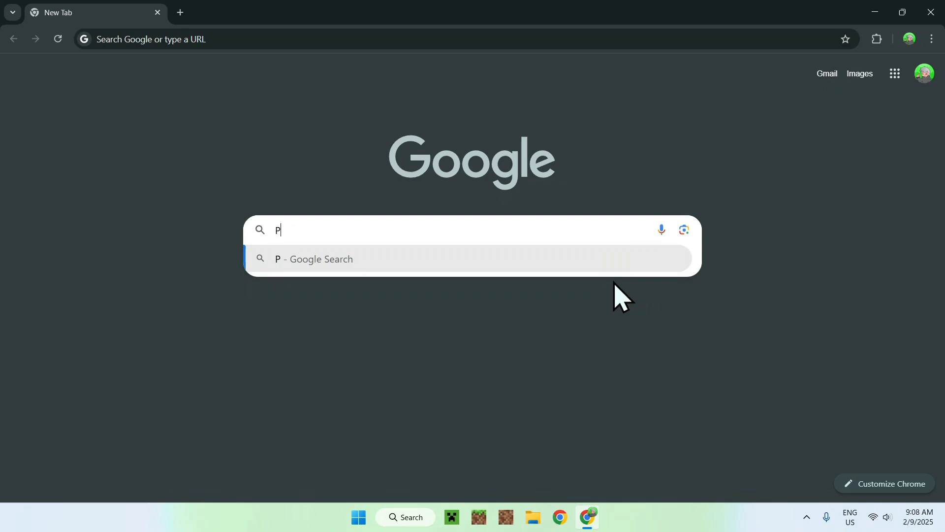
text(rism Launcher)
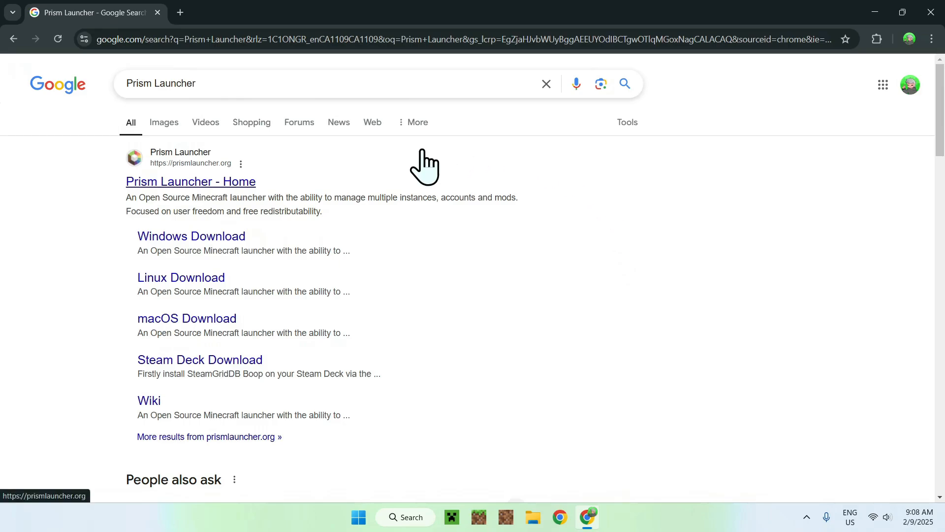
mouse_move(231, 183)
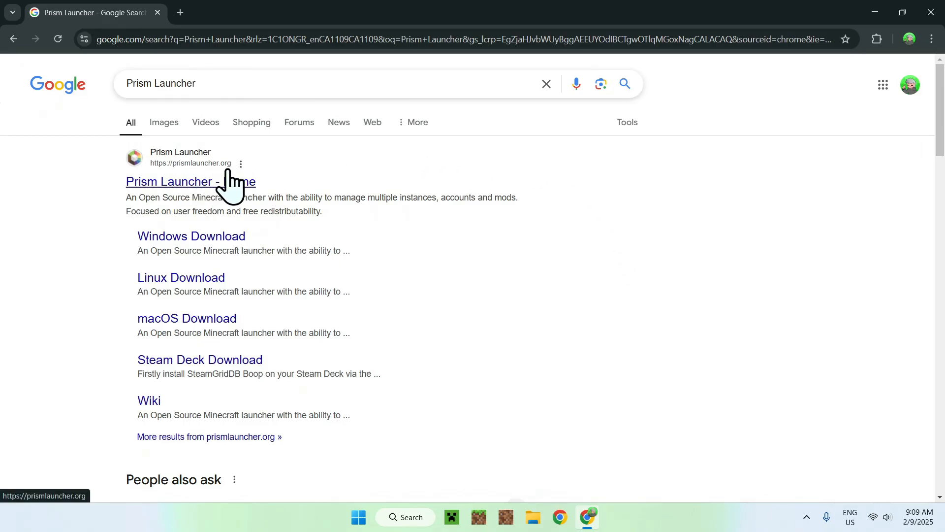
mouse_move(188, 205)
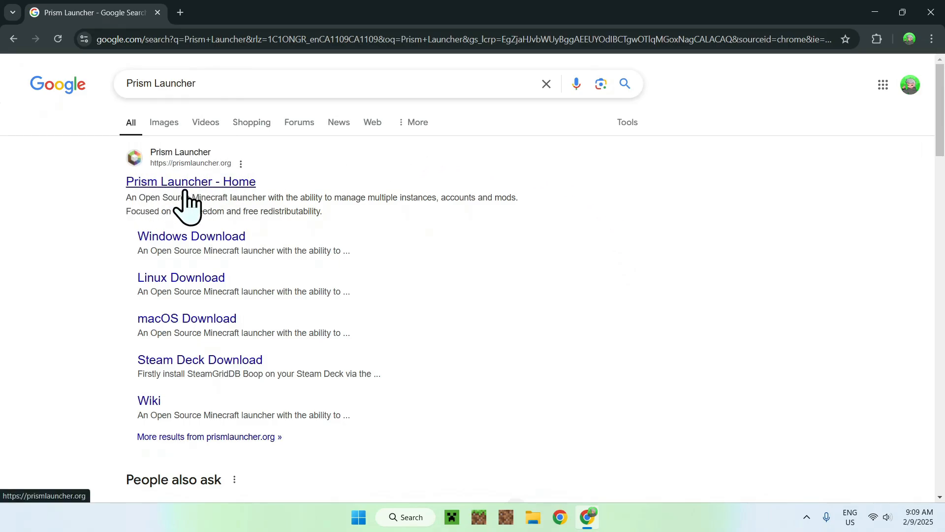
Step: Open the official Prism Launcher homepage and go to its Windows download page
click(191, 182)
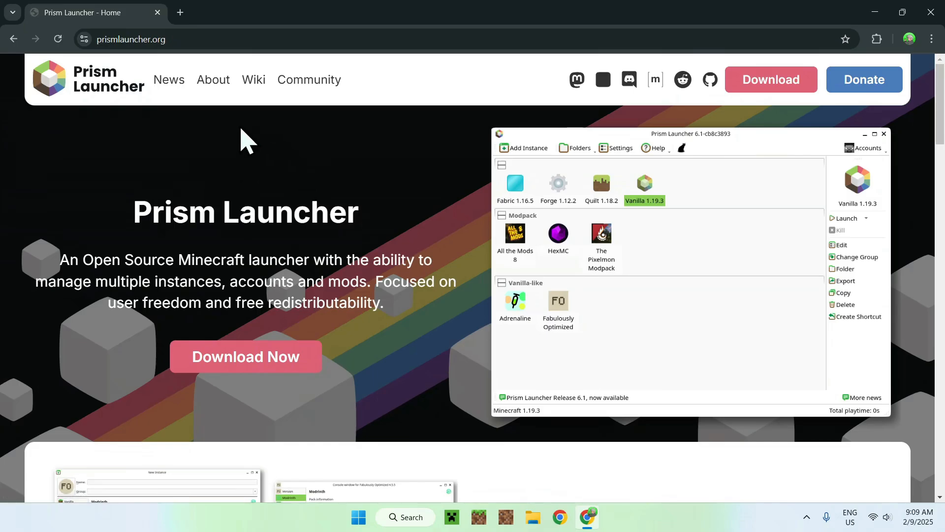
mouse_move(214, 139)
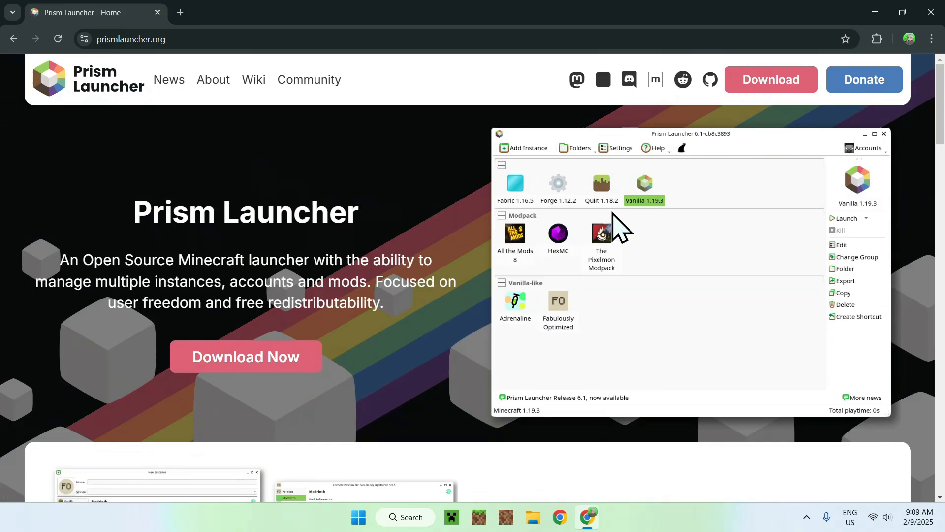
mouse_move(784, 109)
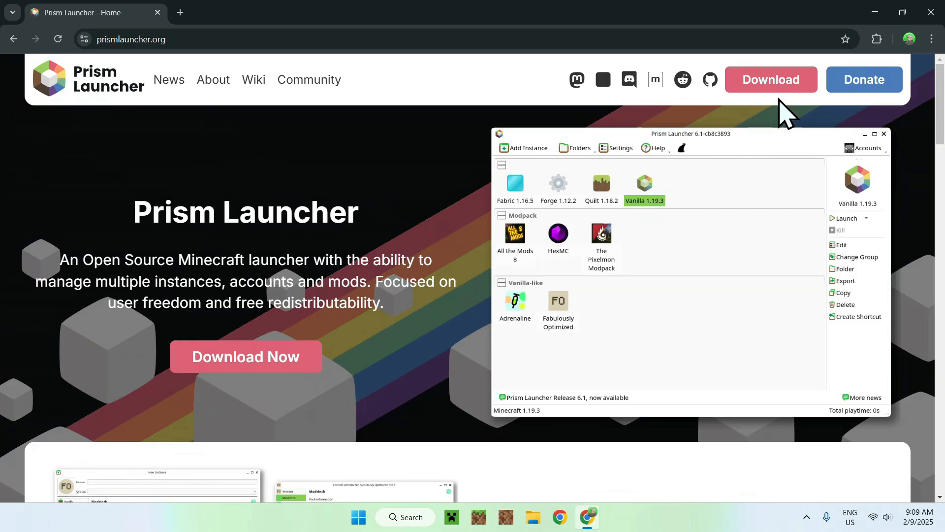
click(771, 78)
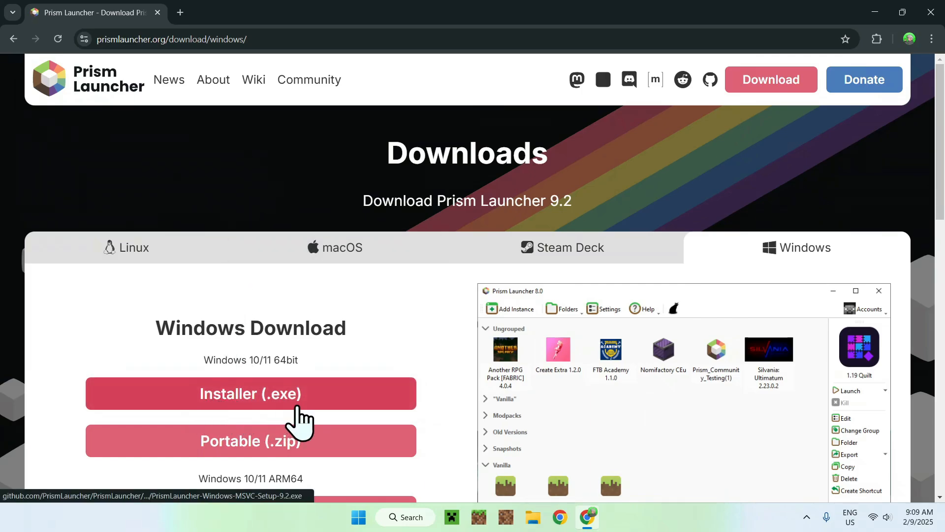
mouse_move(249, 416)
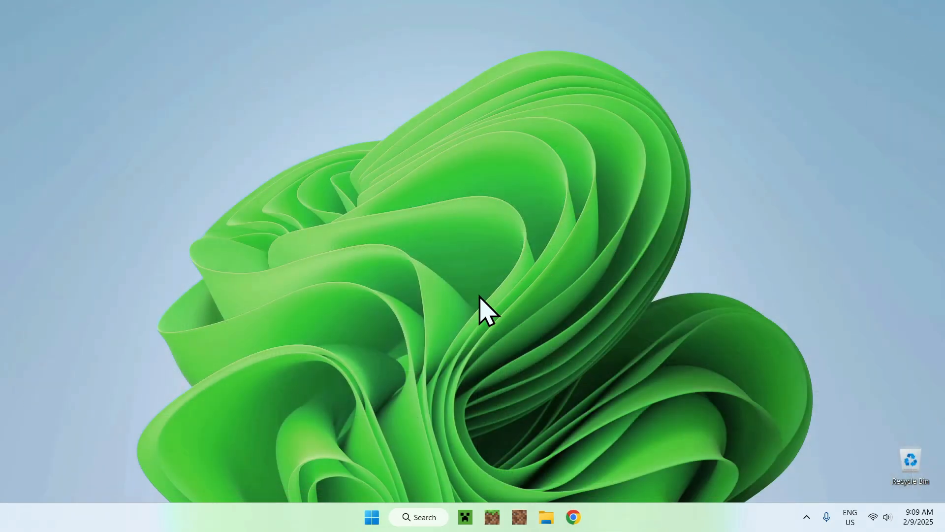
Step: Run PrismLauncher-Windows-MSVC-Setup-9.2.exe from Downloads and expand the SmartScreen details
click(546, 522)
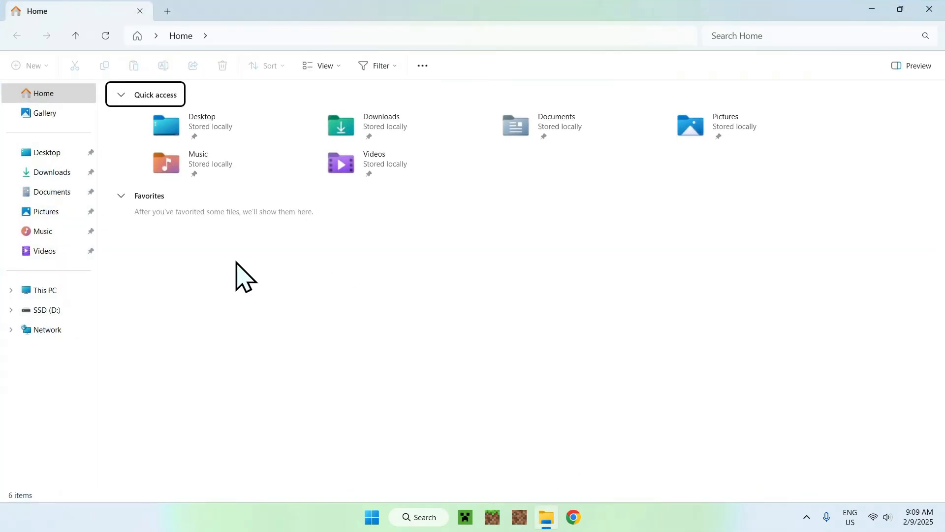
click(52, 172)
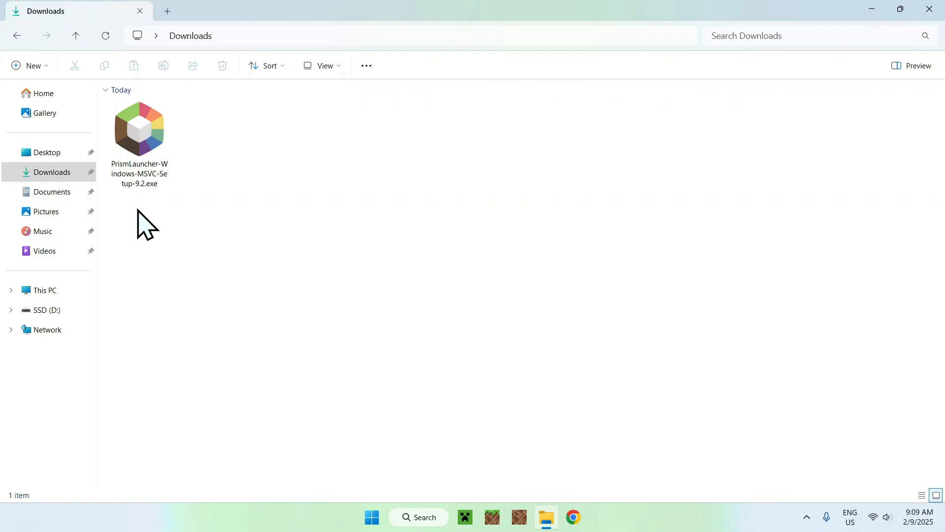
click(140, 136)
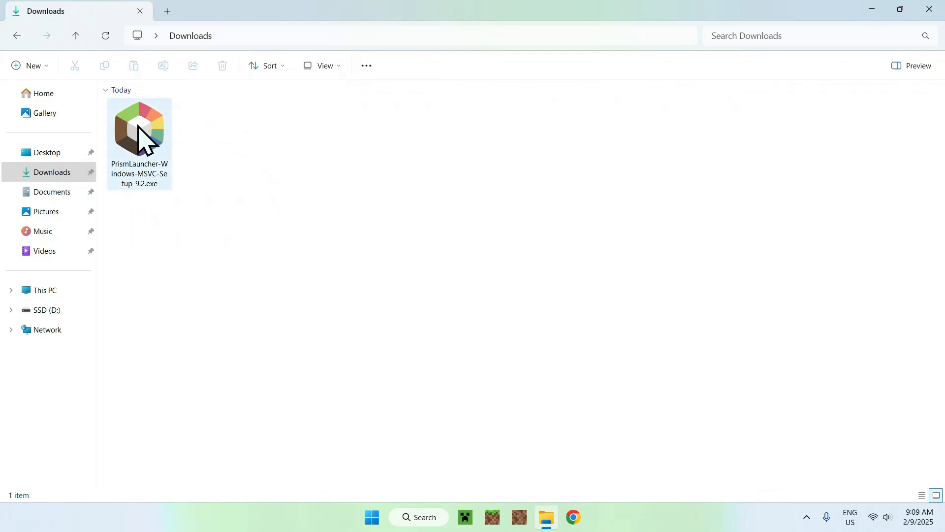
double_click(140, 130)
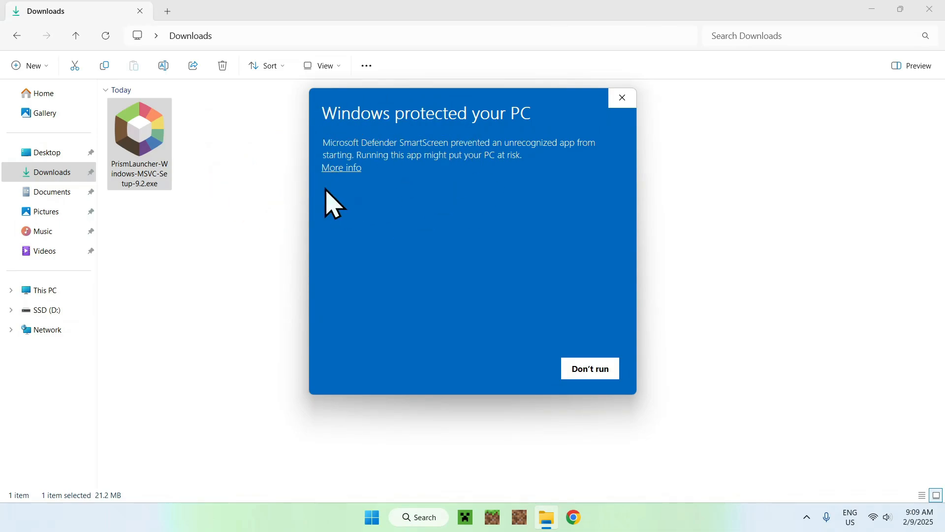
click(341, 167)
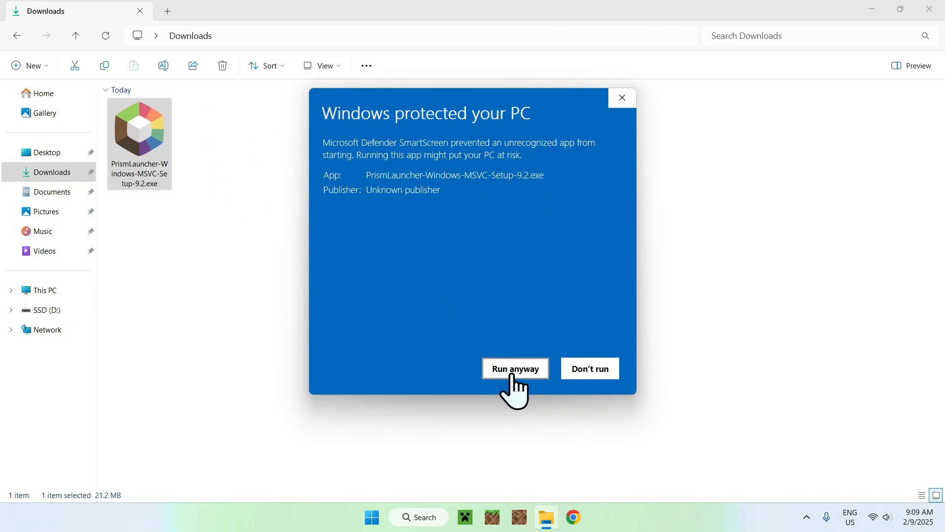
Step: Run the installer anyway and install with default components into the default folder
click(515, 368)
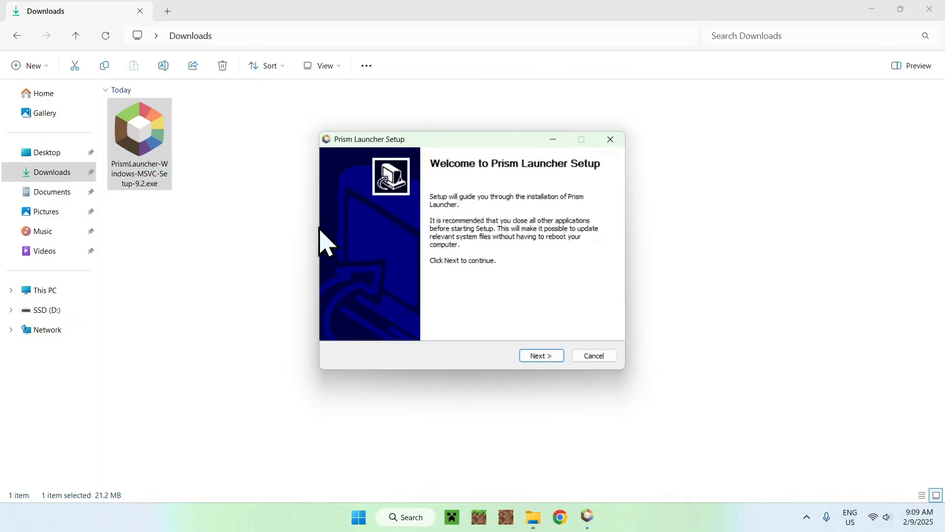
mouse_move(509, 184)
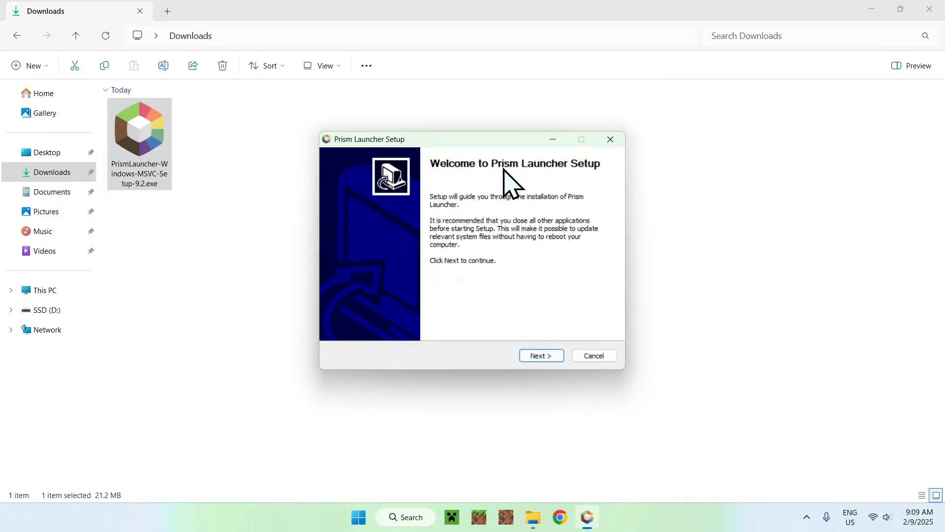
mouse_move(536, 389)
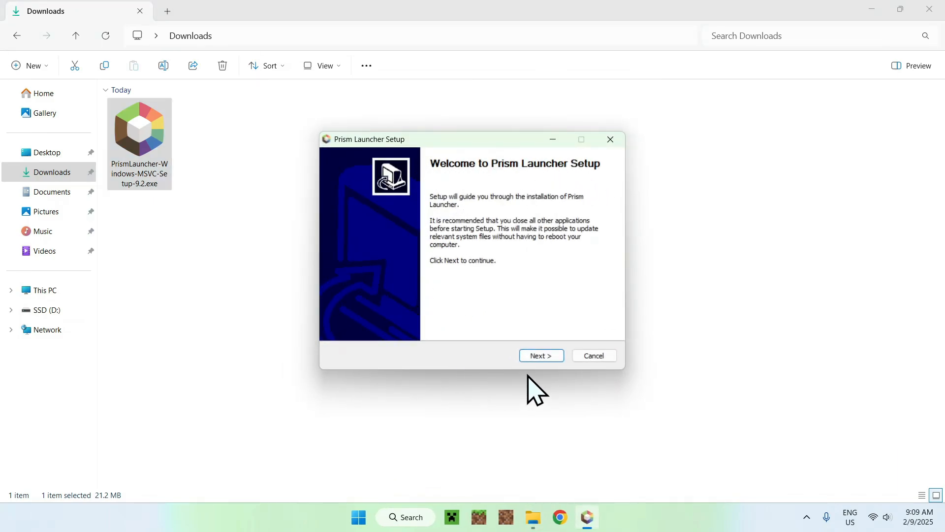
click(541, 355)
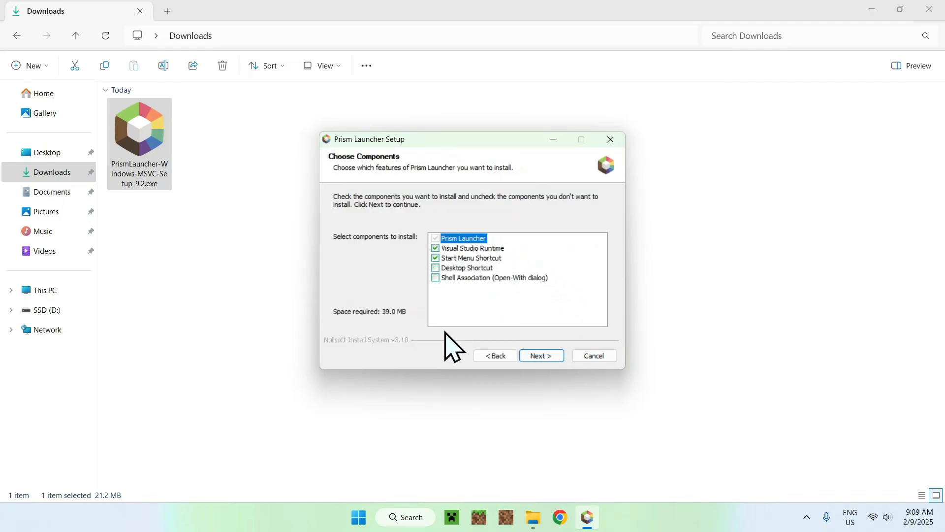
click(540, 355)
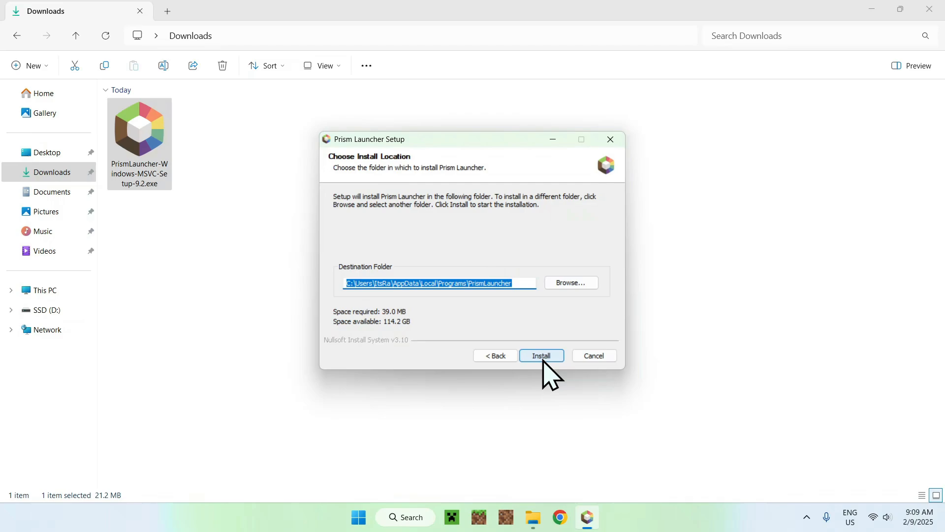
click(541, 355)
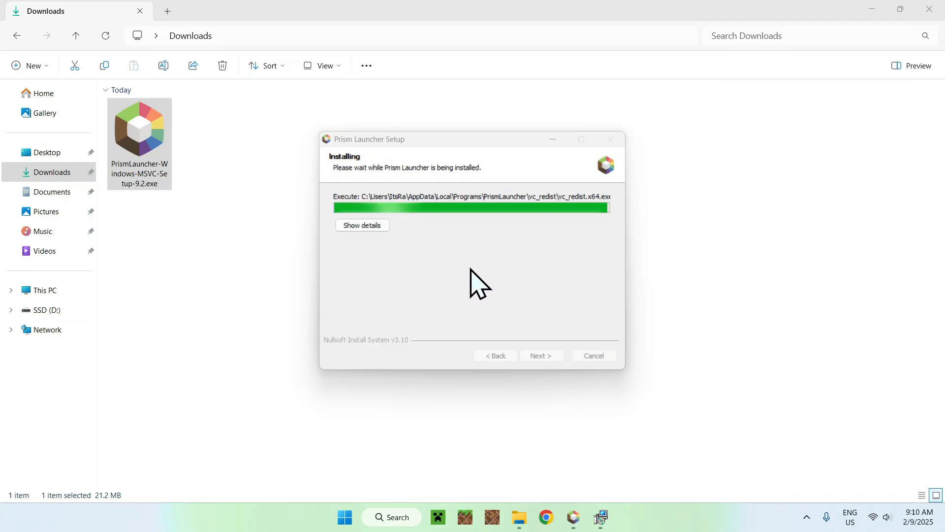
mouse_move(660, 263)
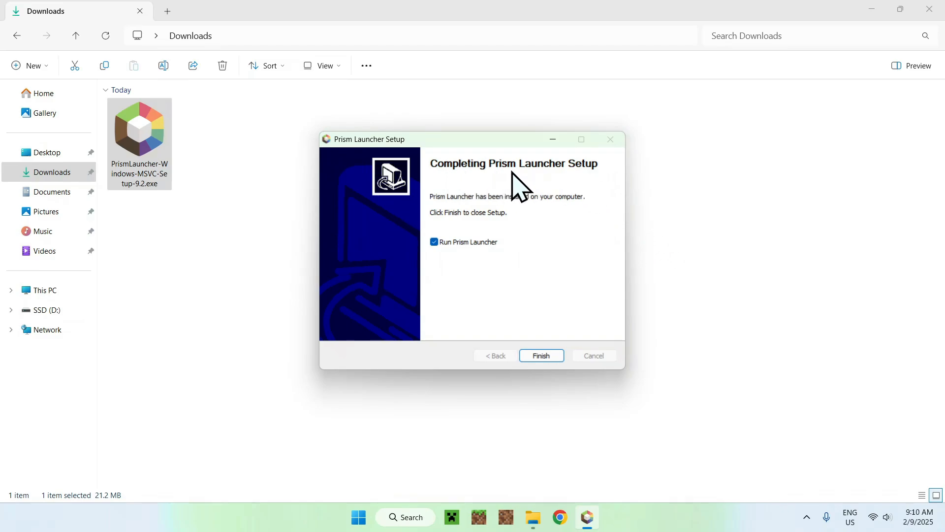
mouse_move(656, 191)
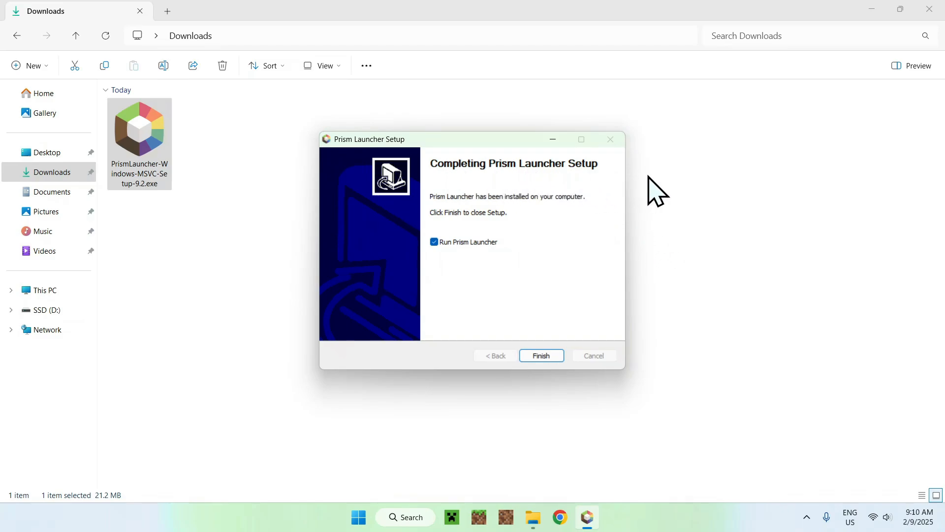
mouse_move(552, 313)
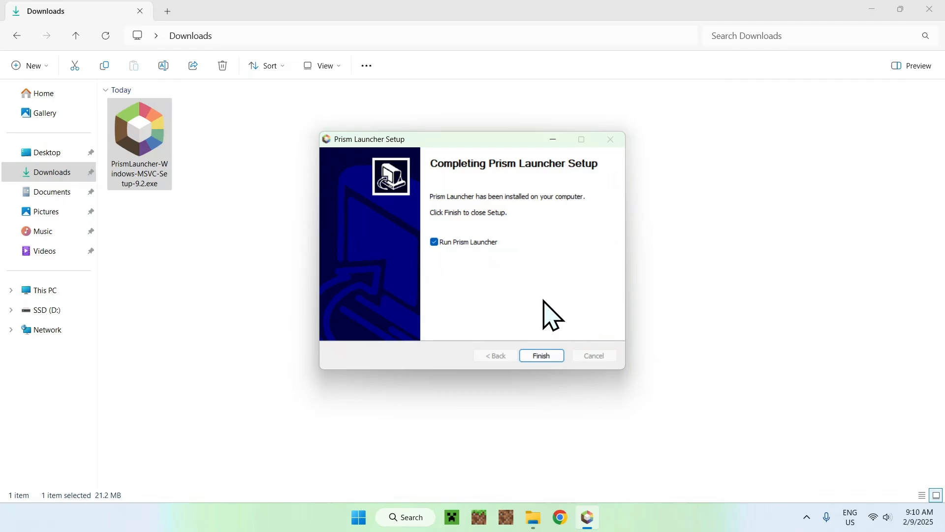
Step: Finish the installer, launch Prism Launcher, and keep American English in Quick Setup
click(541, 355)
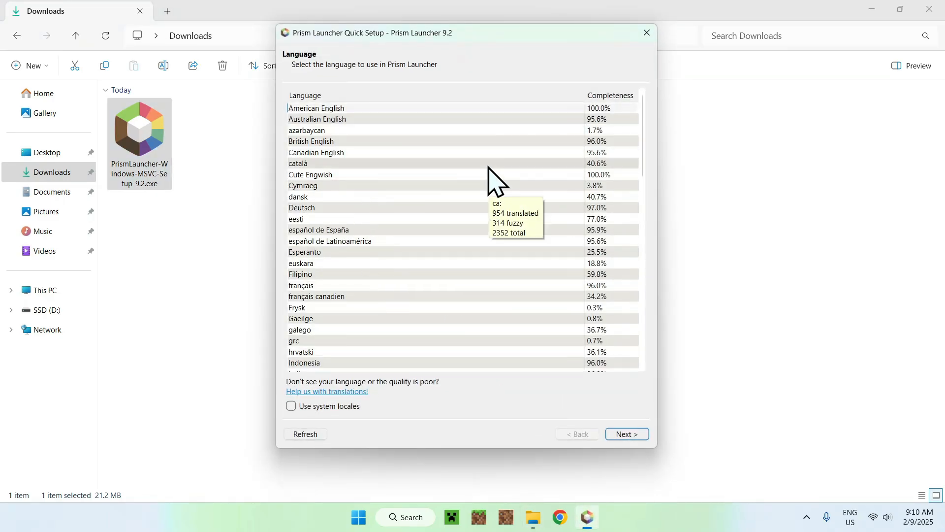
mouse_move(462, 425)
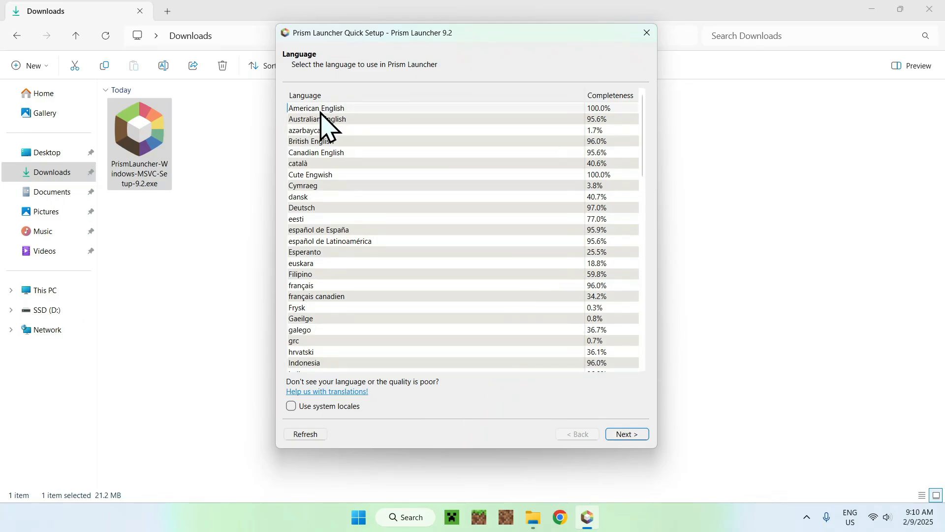
mouse_move(599, 121)
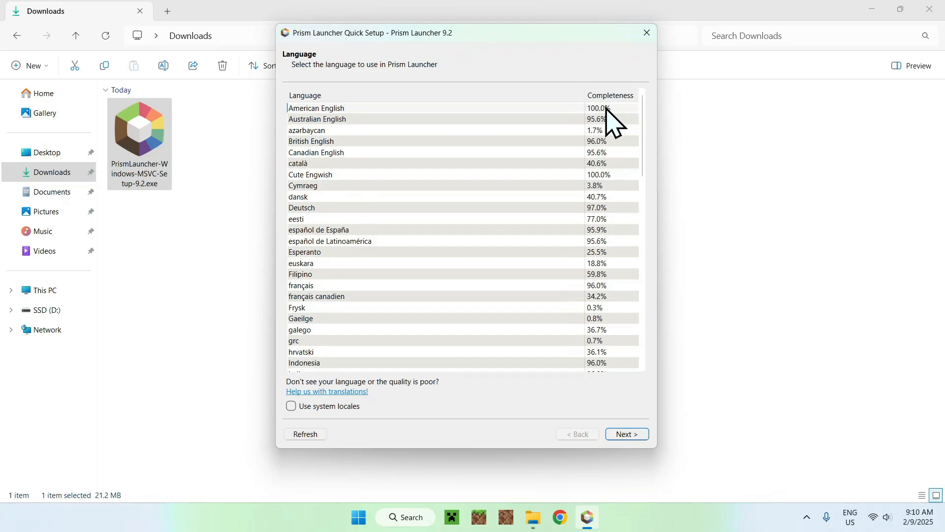
mouse_move(642, 419)
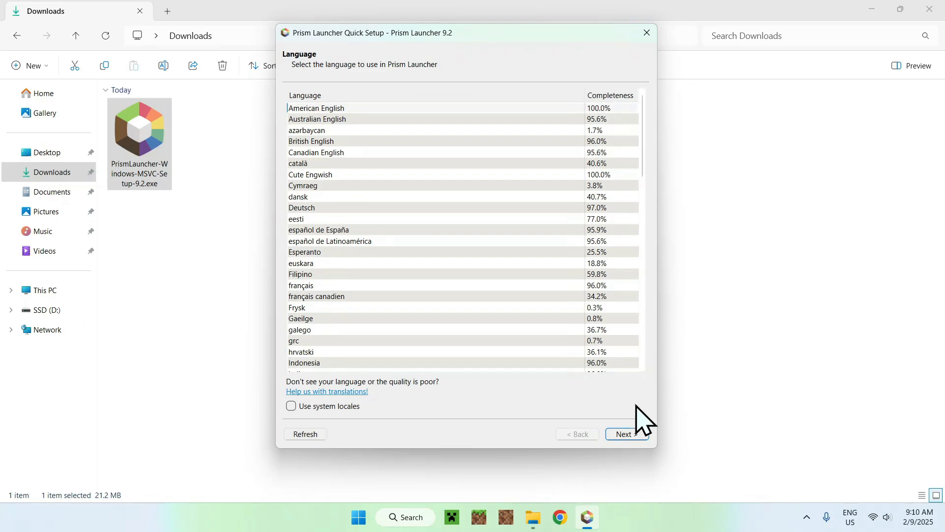
click(626, 434)
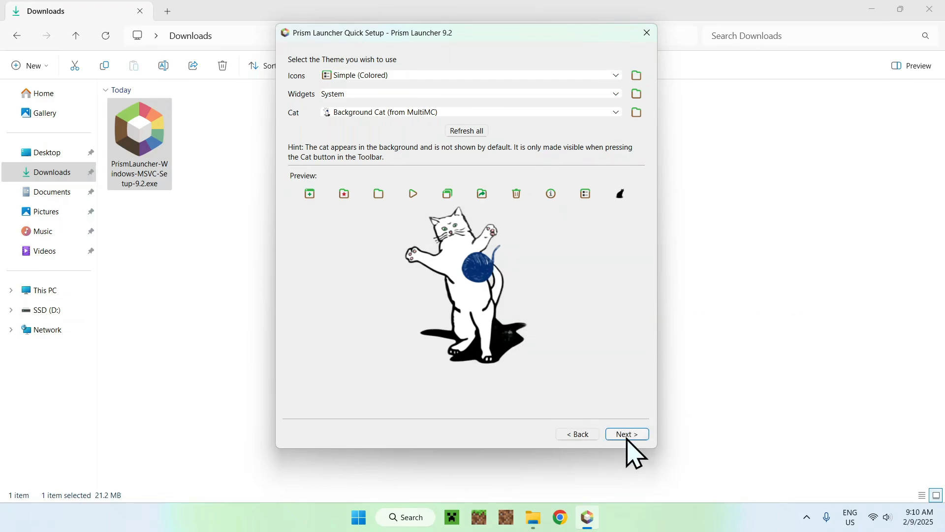
Step: Accept the default theme and begin adding a Microsoft account
click(626, 434)
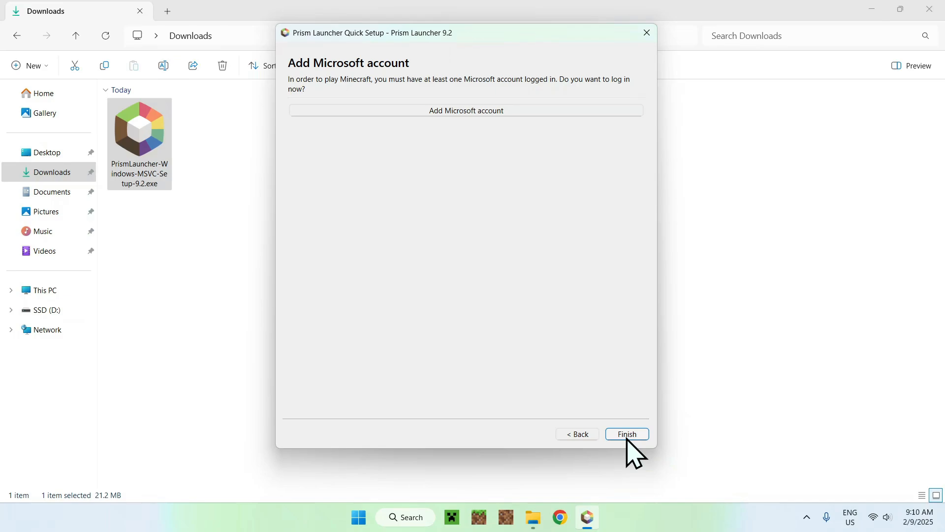
mouse_move(433, 229)
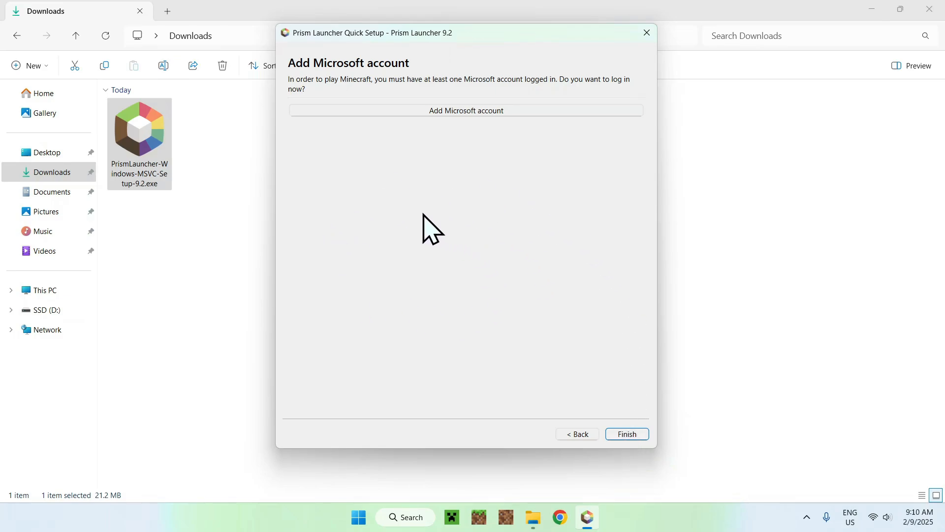
mouse_move(410, 183)
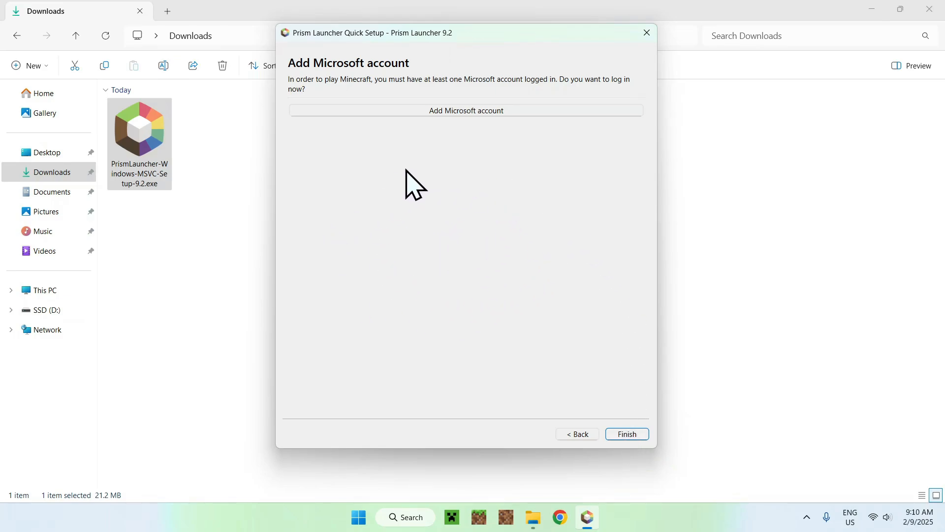
mouse_move(438, 190)
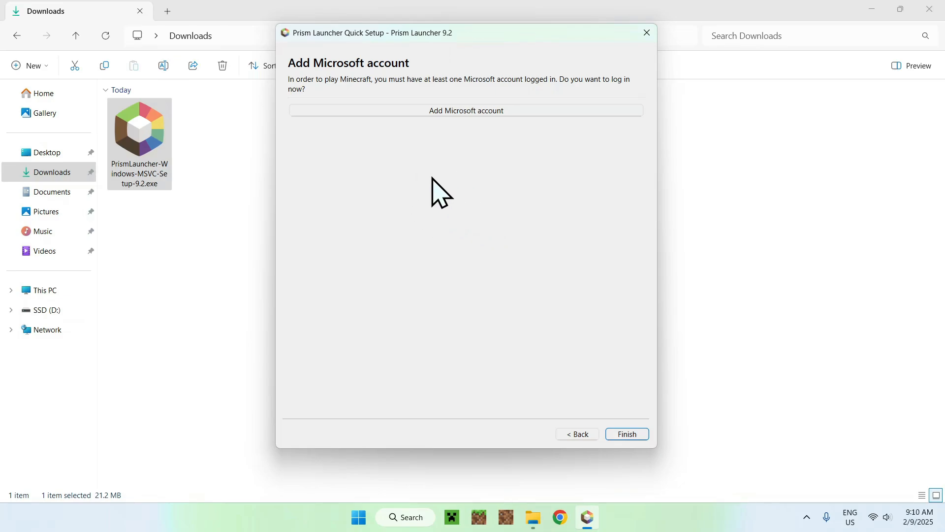
mouse_move(446, 159)
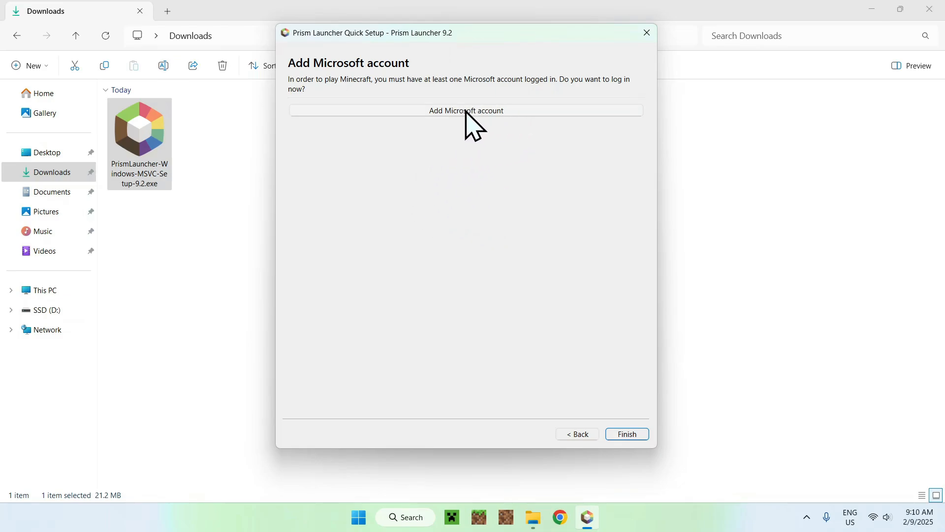
click(465, 110)
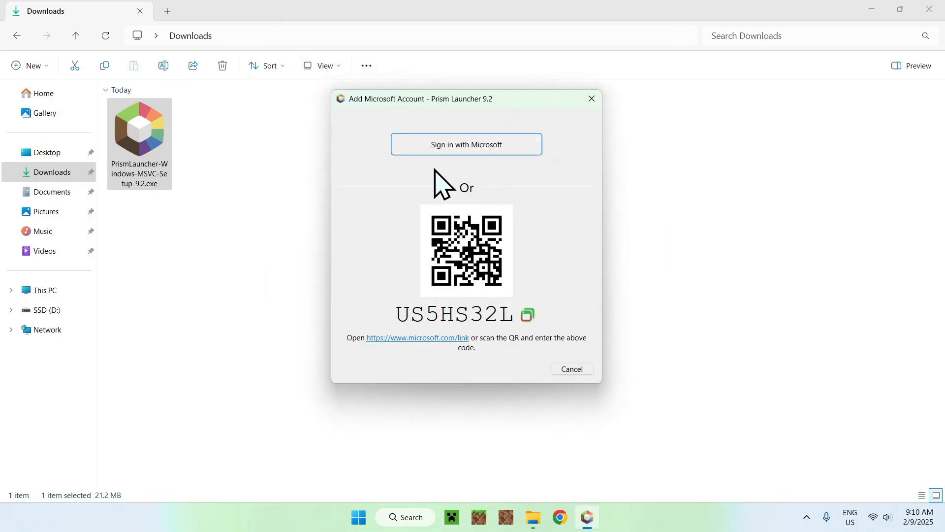
mouse_move(376, 195)
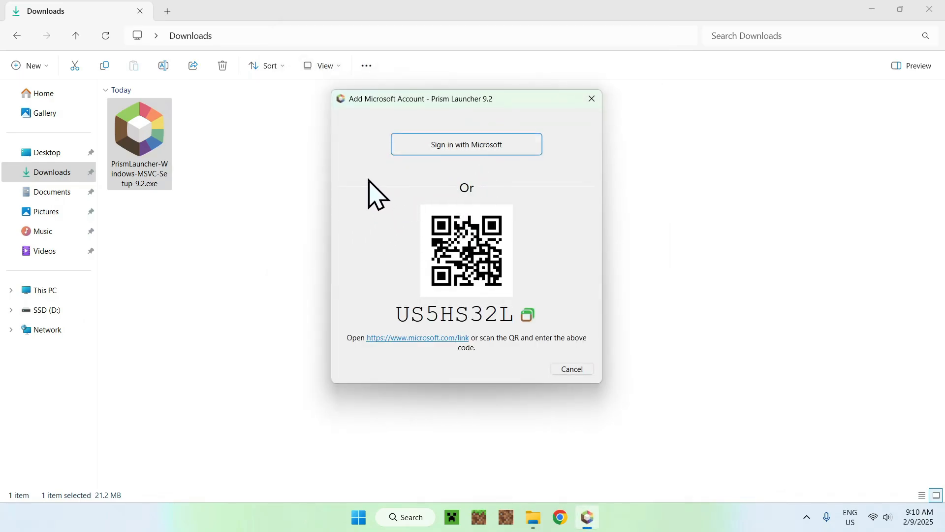
mouse_move(445, 178)
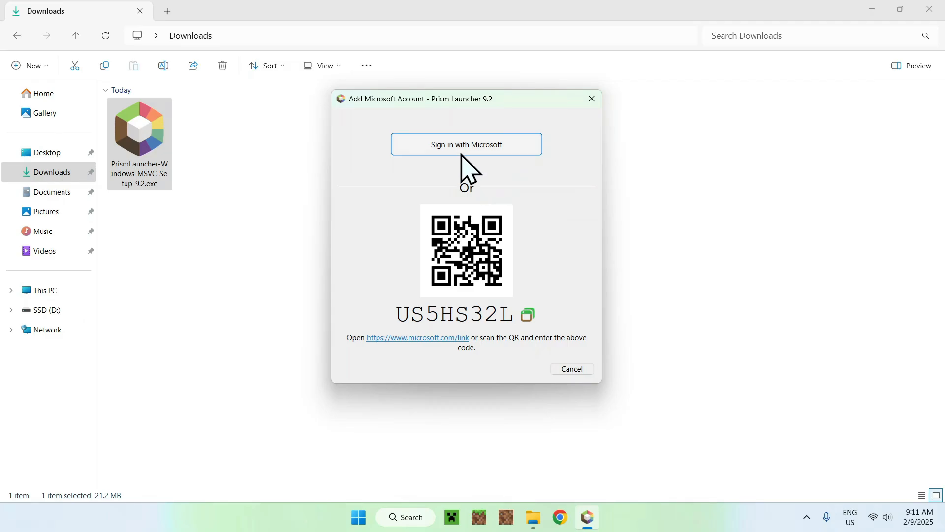
Step: Sign in with Microsoft in Chrome, accept Xbox Live access, and return to Prism Launcher
click(466, 144)
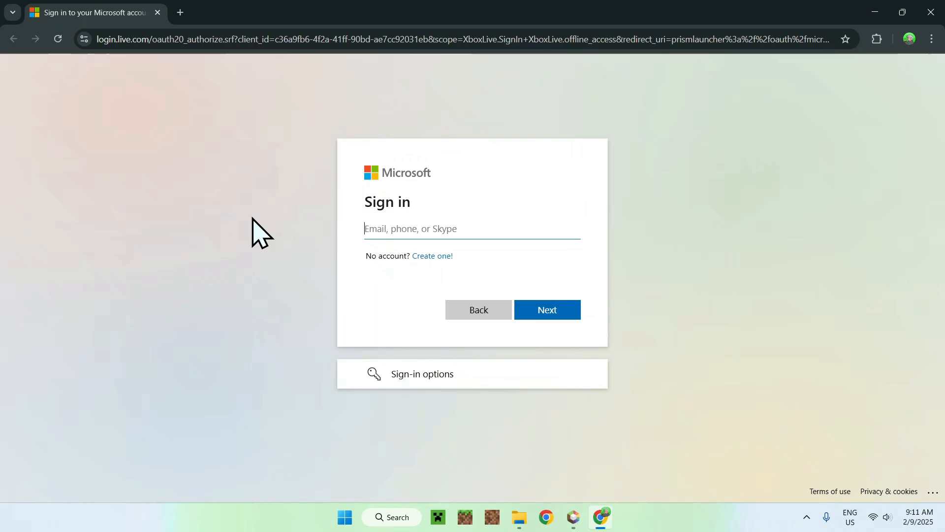
click(545, 309)
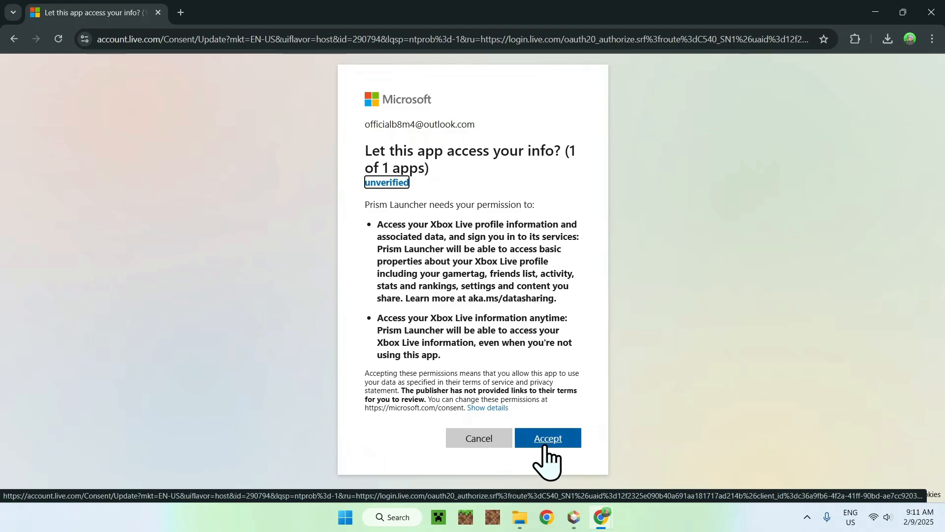
click(547, 438)
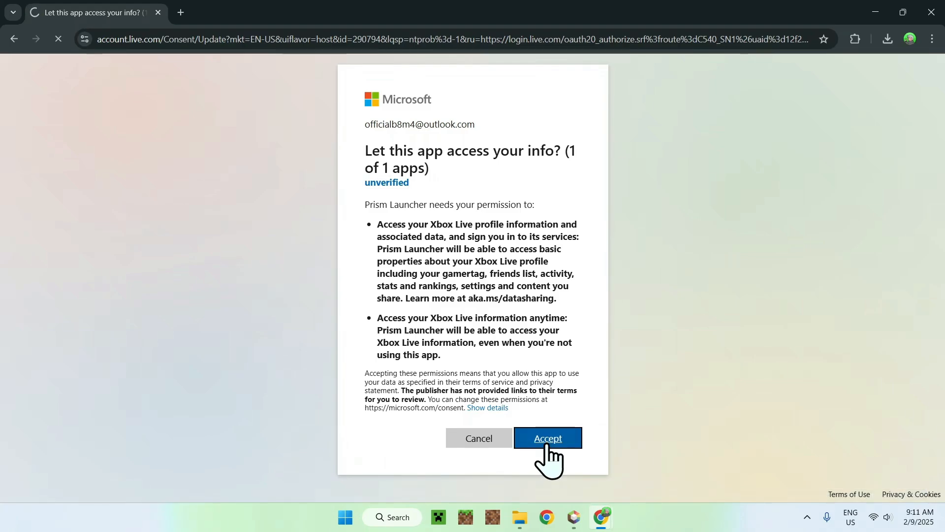
click(547, 439)
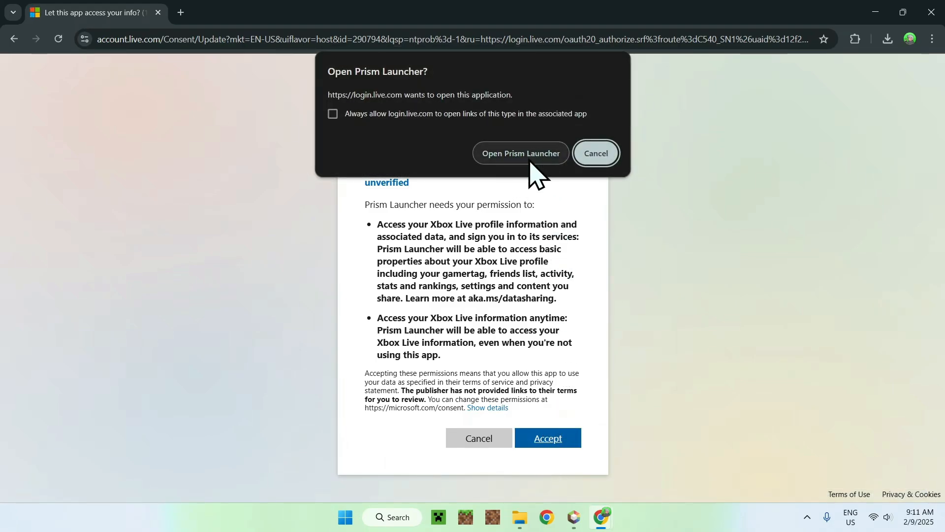
click(594, 153)
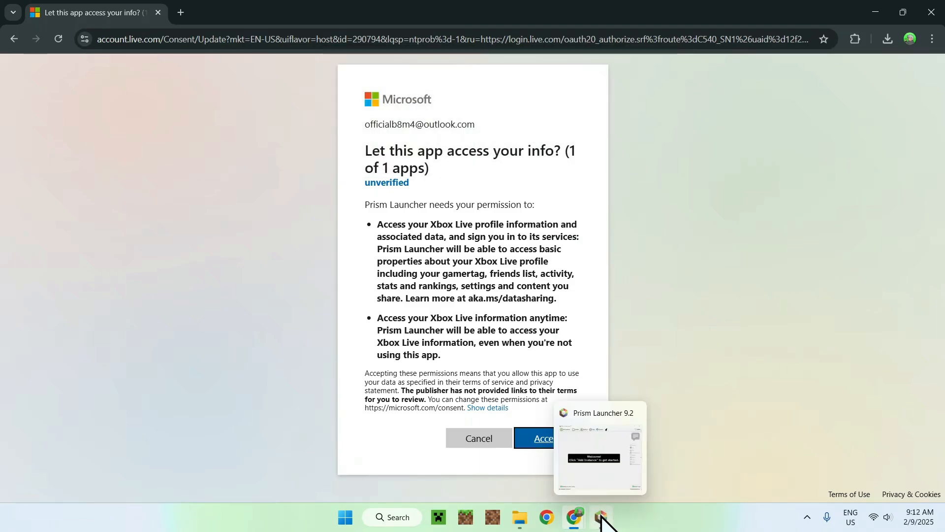
Step: Create a vanilla Minecraft 1.21.4 instance named '1.21.4'
click(600, 517)
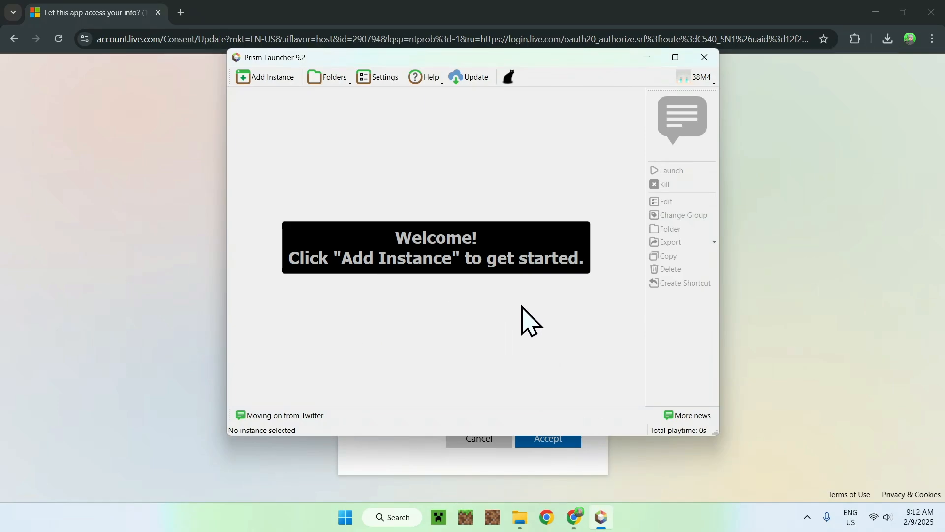
mouse_move(715, 93)
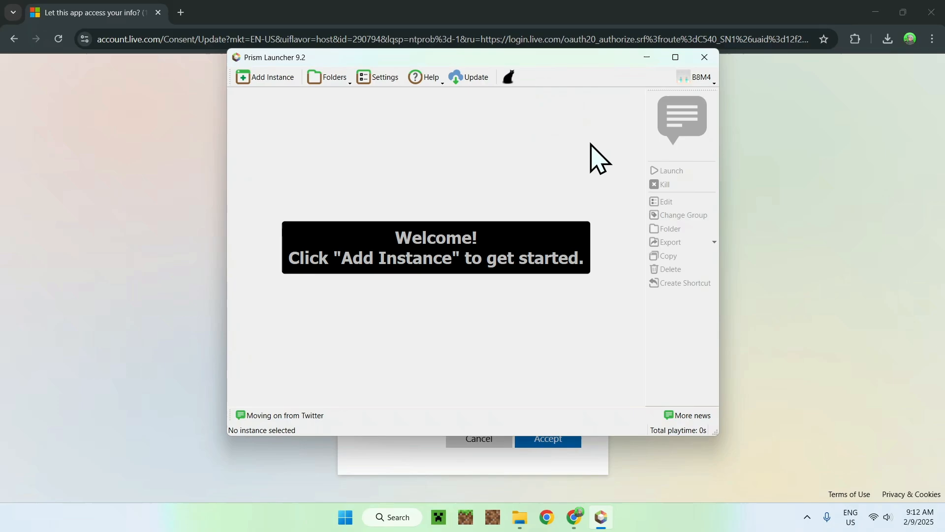
mouse_move(529, 154)
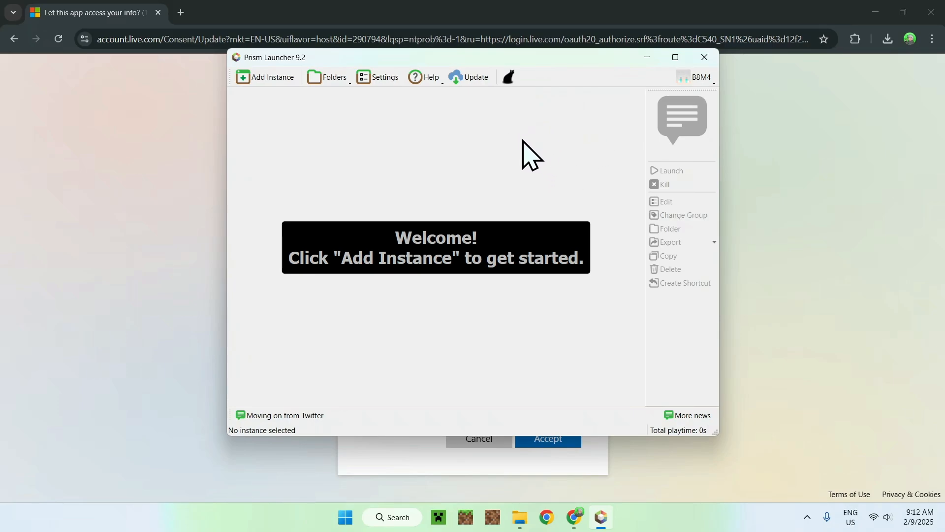
mouse_move(582, 275)
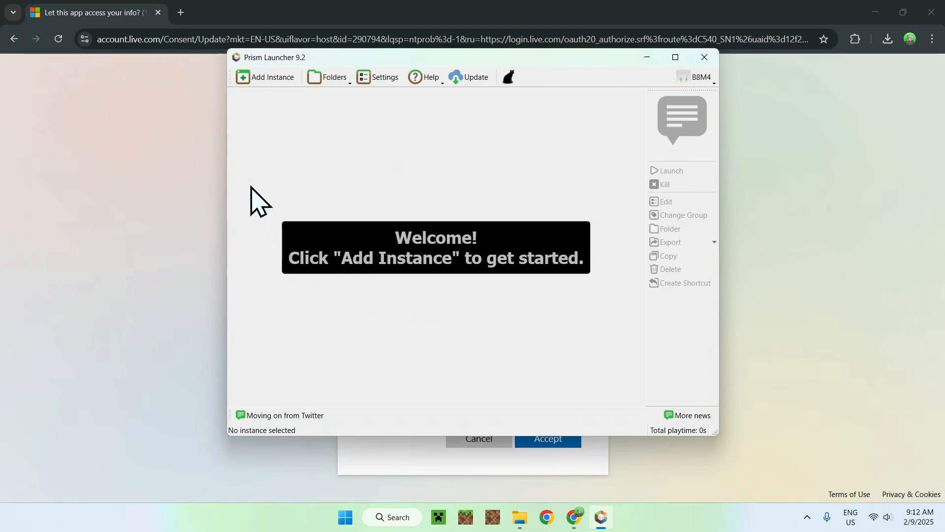
mouse_move(272, 80)
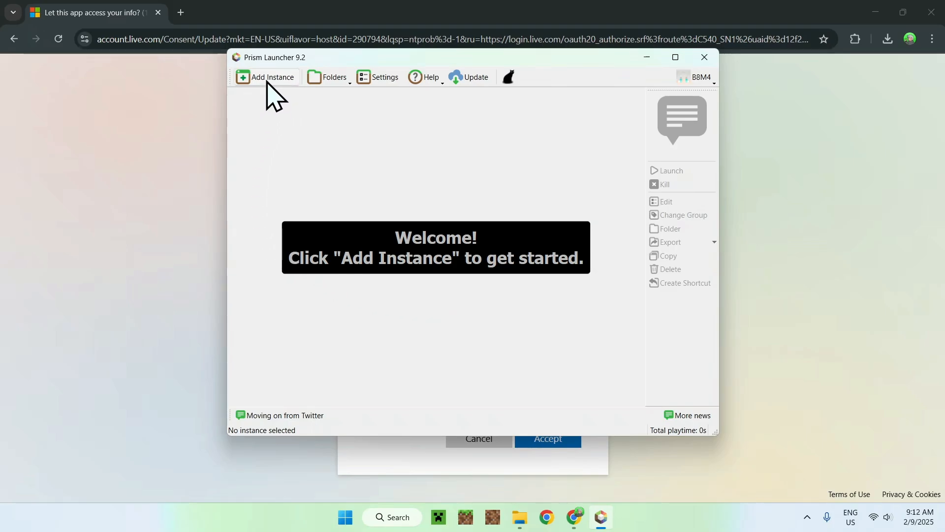
click(273, 77)
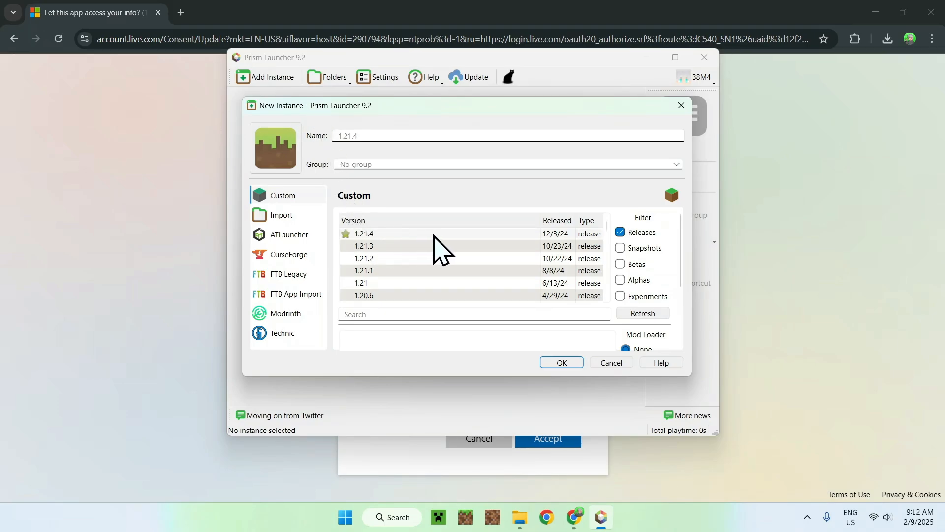
click(363, 246)
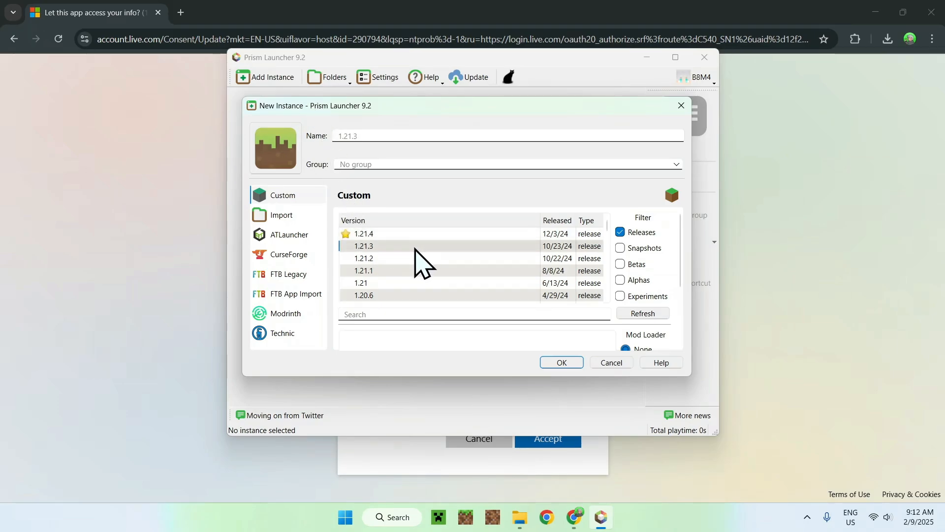
click(363, 234)
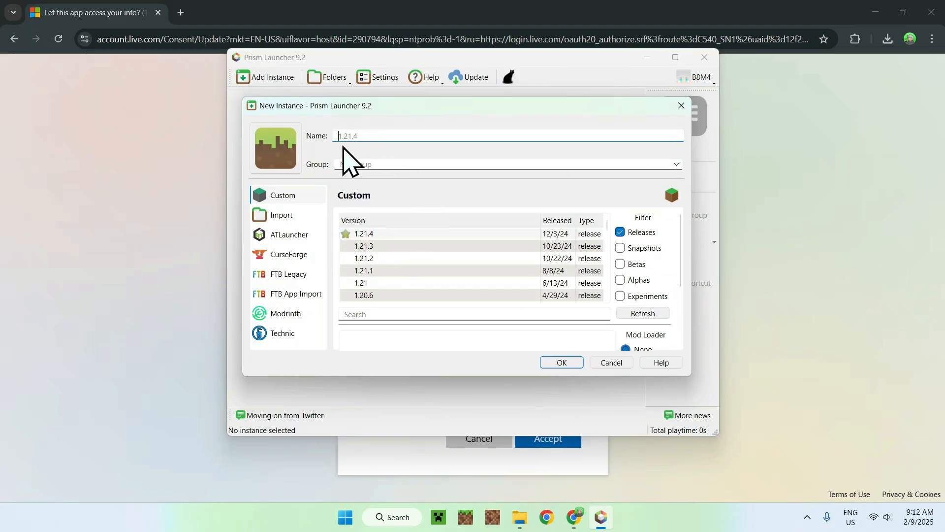
mouse_move(317, 129)
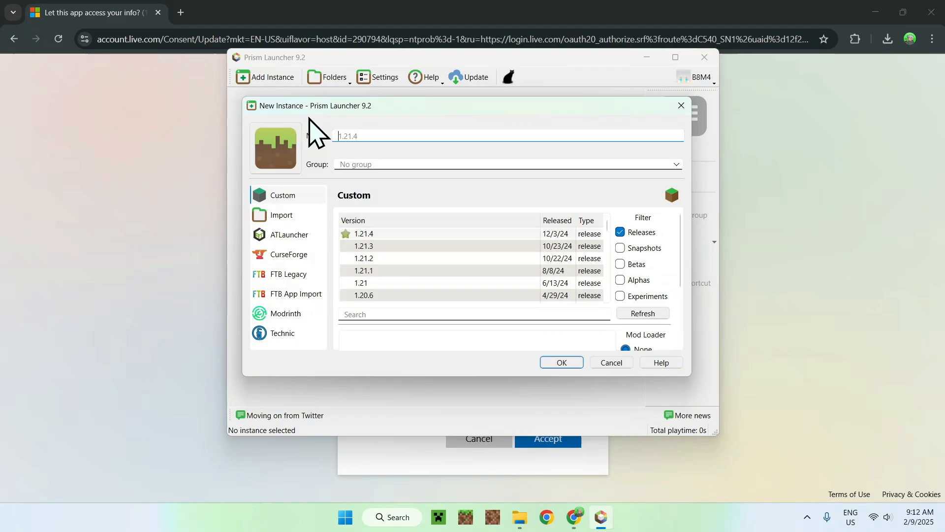
click(506, 136)
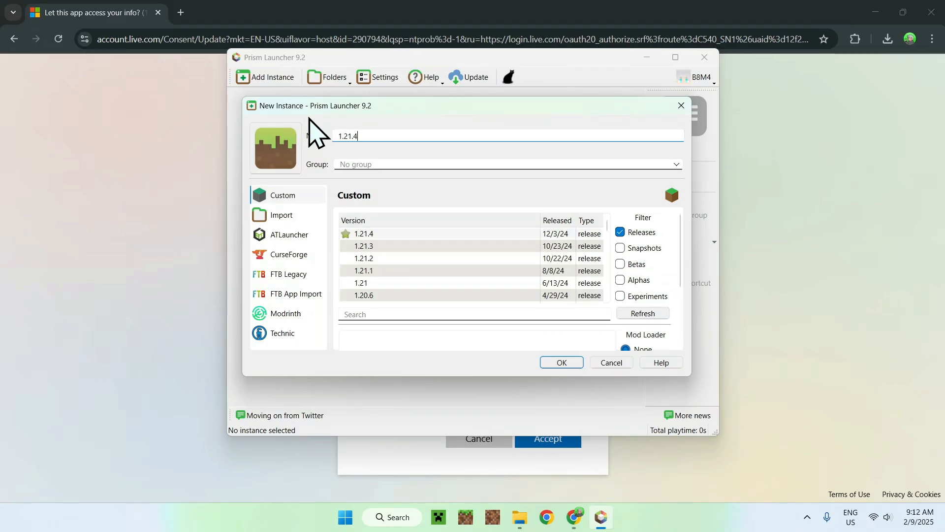
mouse_move(356, 169)
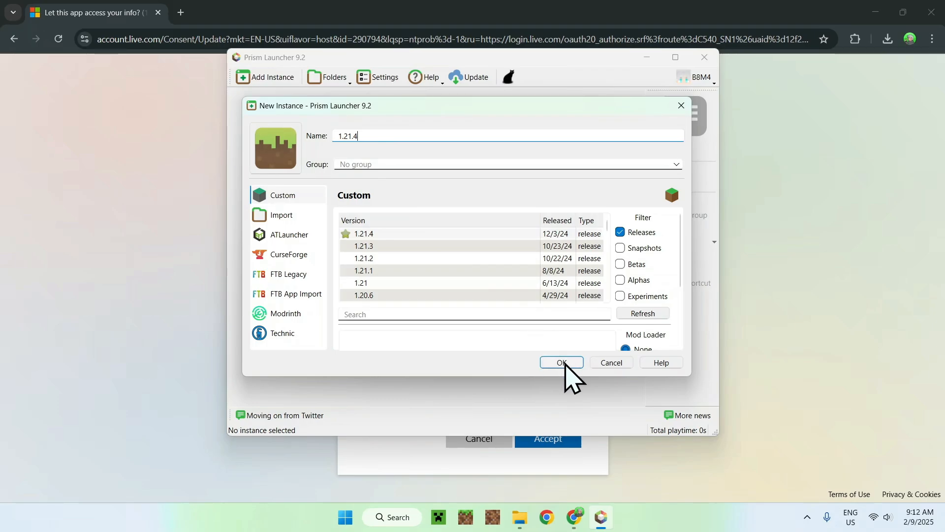
click(561, 362)
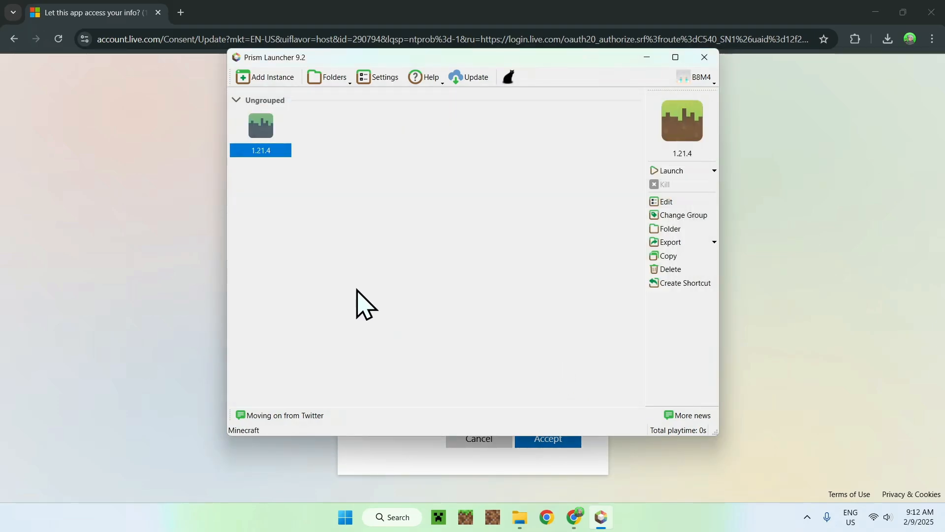
mouse_move(417, 185)
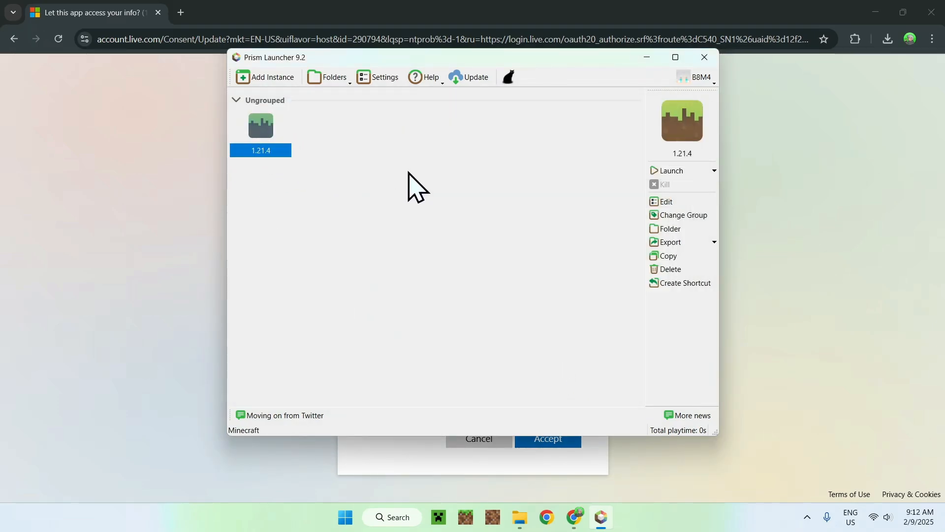
mouse_move(594, 156)
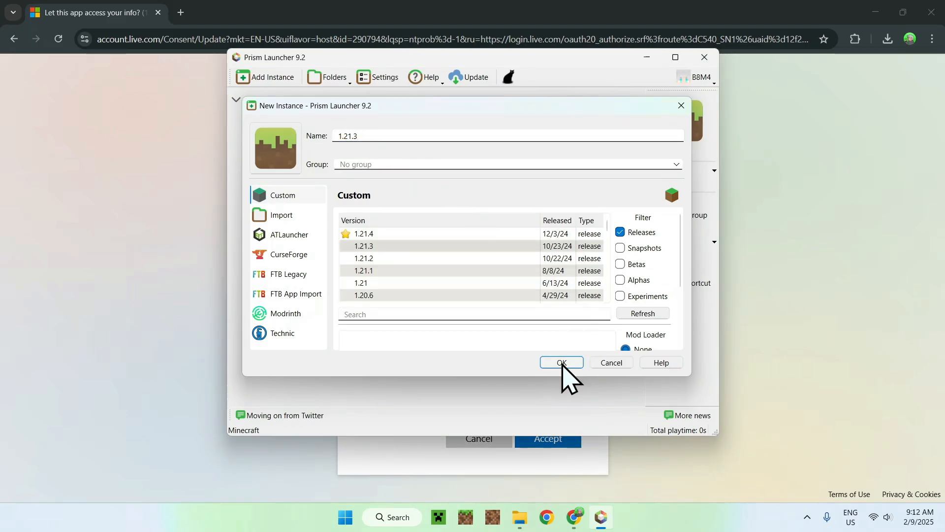
Step: Confirm creating the Minecraft 1.21.3 instance
click(560, 362)
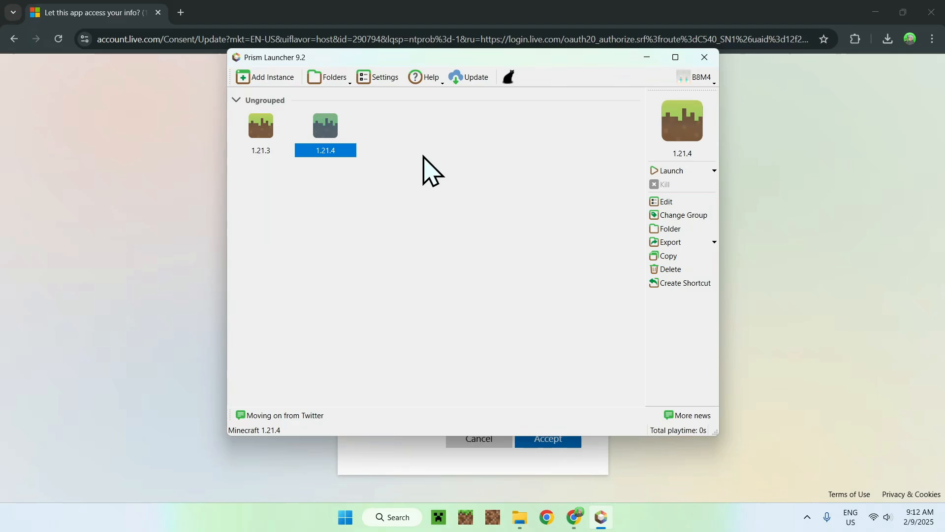
mouse_move(430, 137)
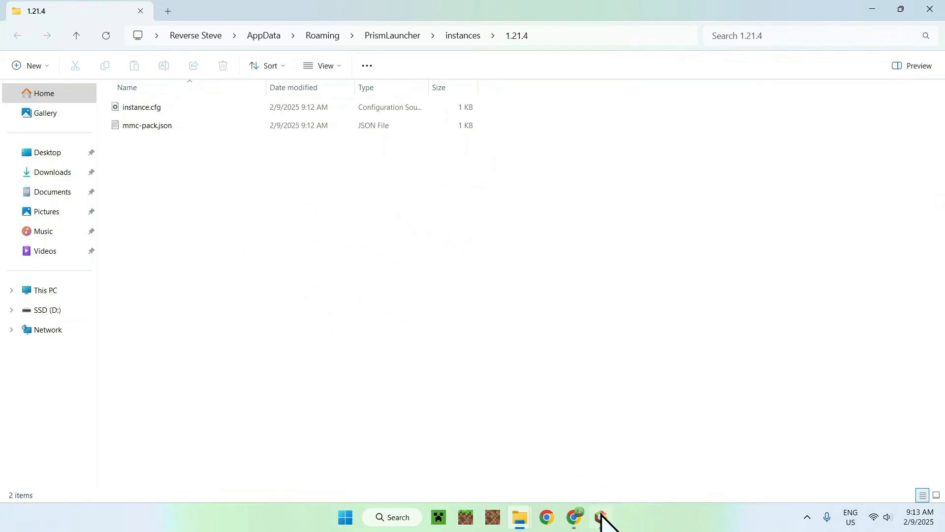
Step: Bring Prism Launcher forward and launch the 1.21.4 instance
click(601, 516)
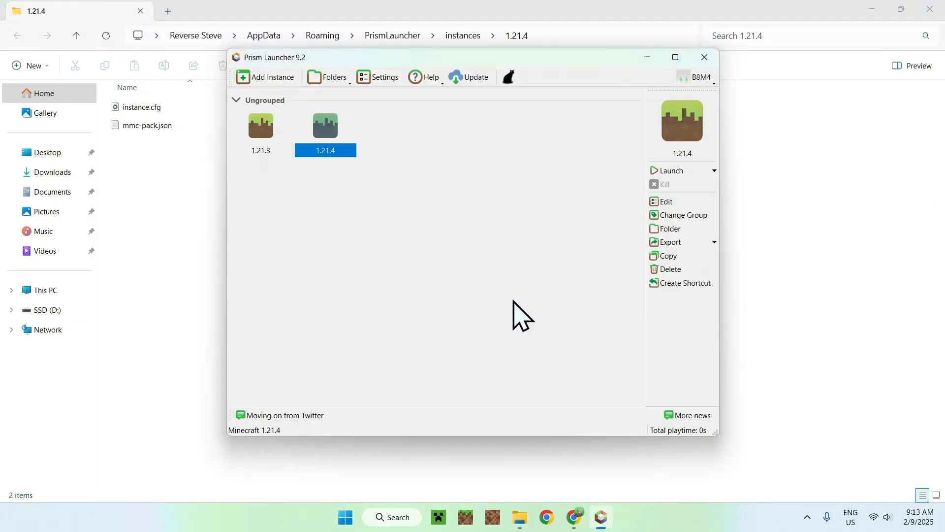
mouse_move(443, 242)
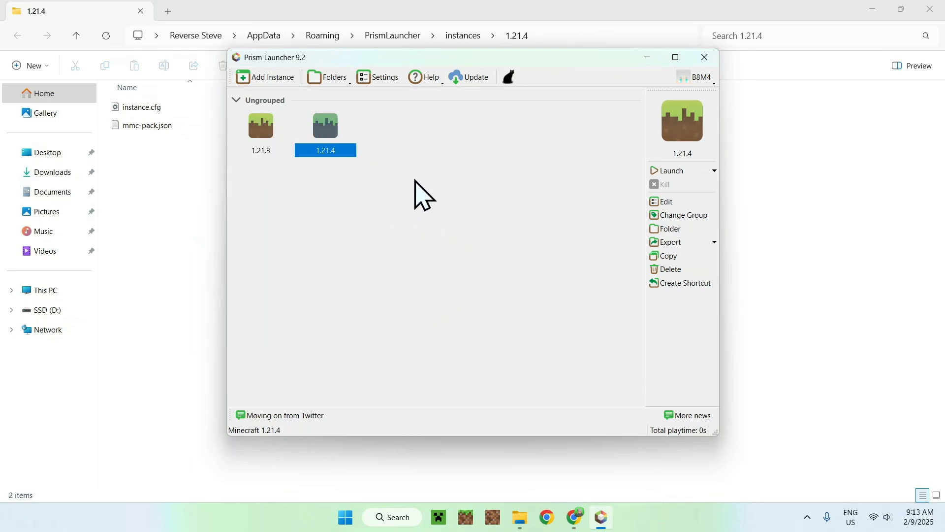
mouse_move(670, 170)
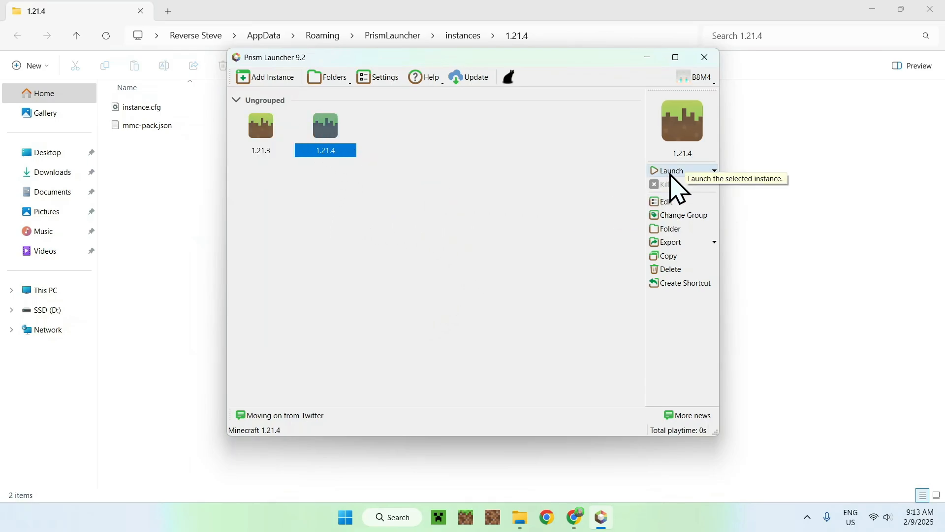
click(671, 171)
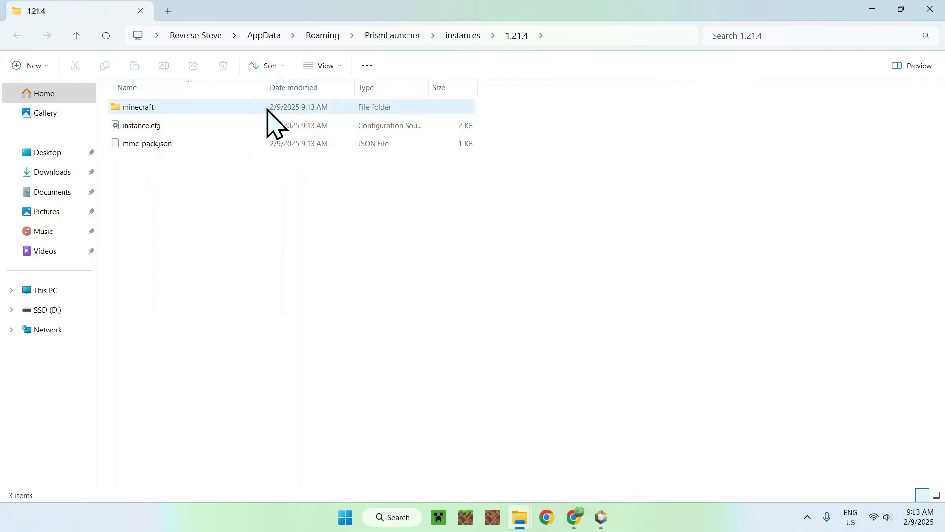
Step: Browse the 1.21.4 instance's minecraft folder and return to the 1.21.4 instance folder
double_click(138, 107)
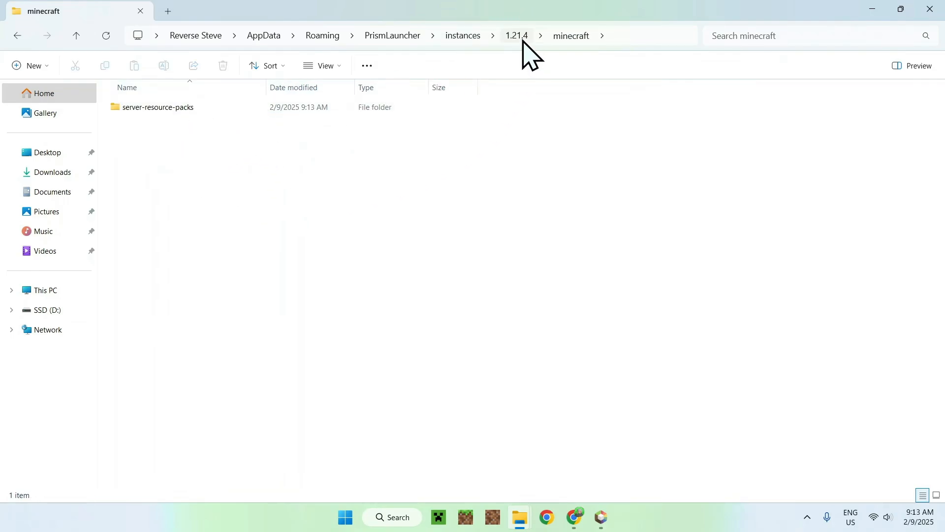
click(515, 36)
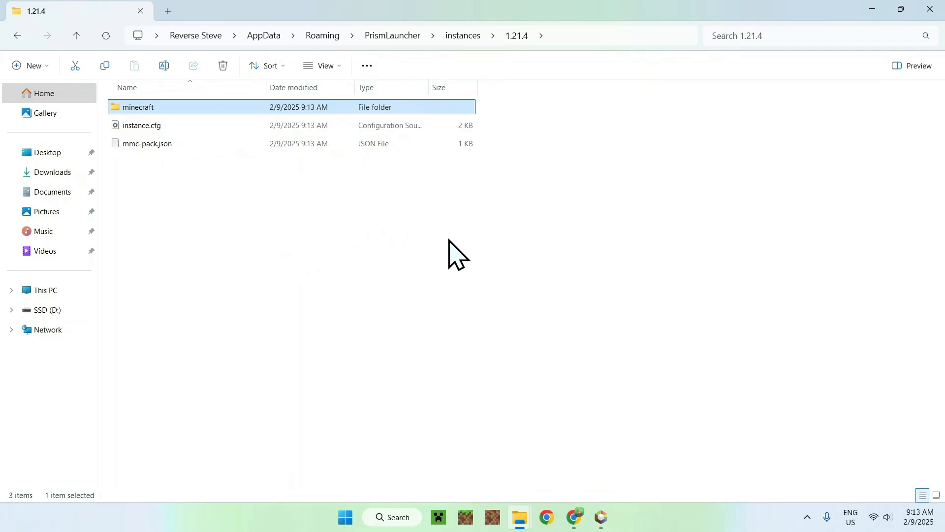
mouse_move(268, 235)
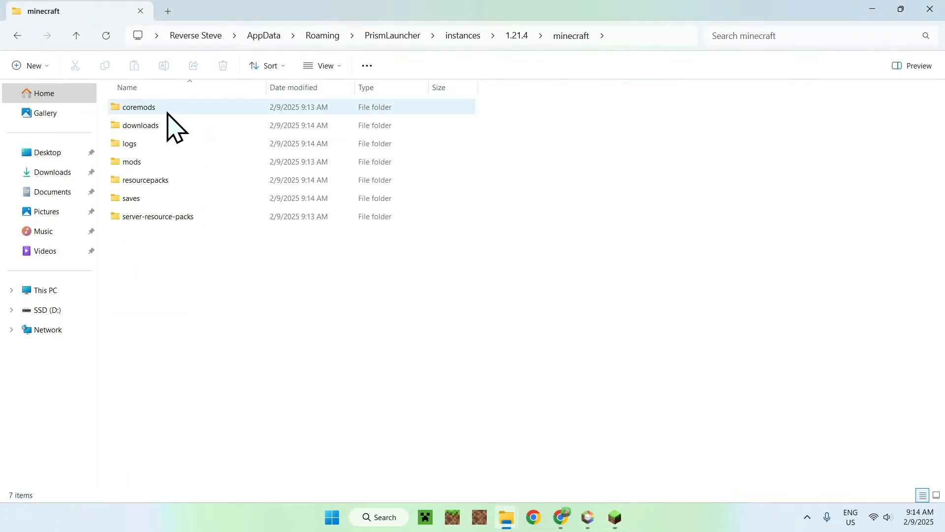
double_click(132, 161)
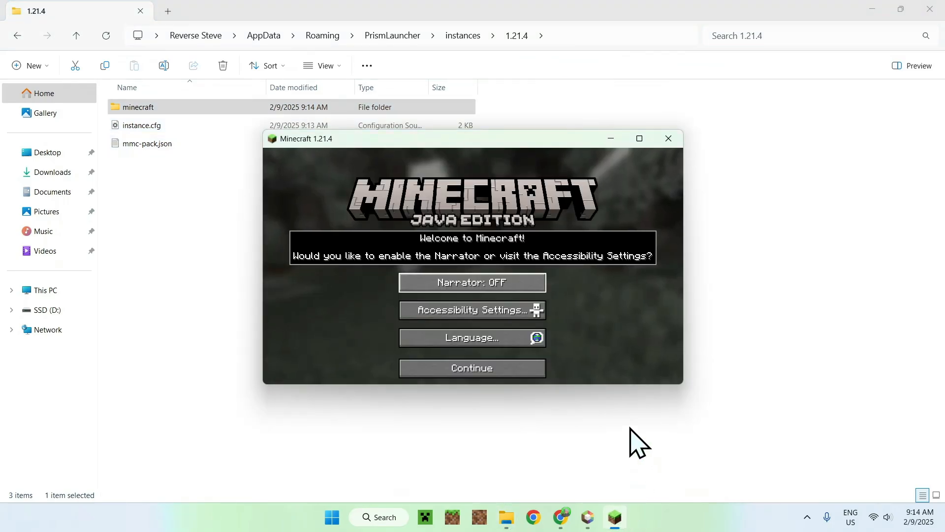
Step: Dismiss the welcome prompt and Options, then create a new Survival world named New World
click(472, 368)
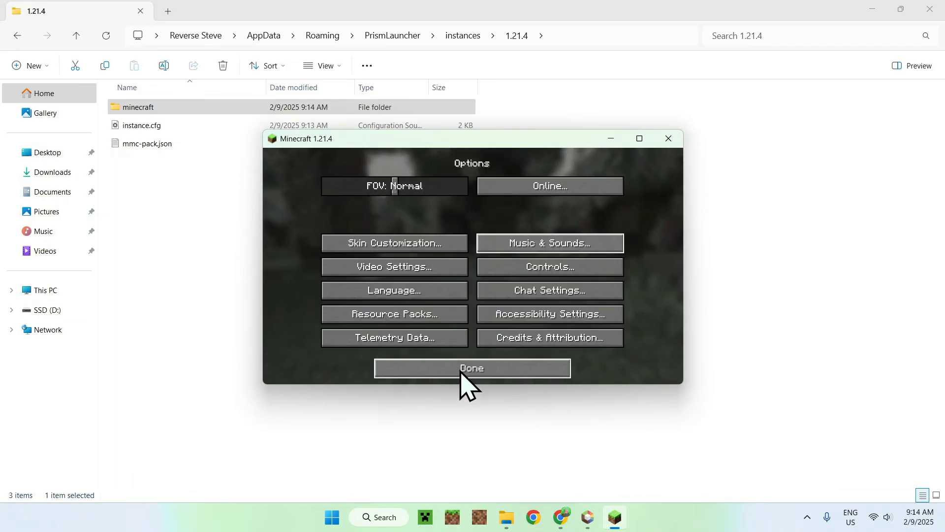
click(473, 368)
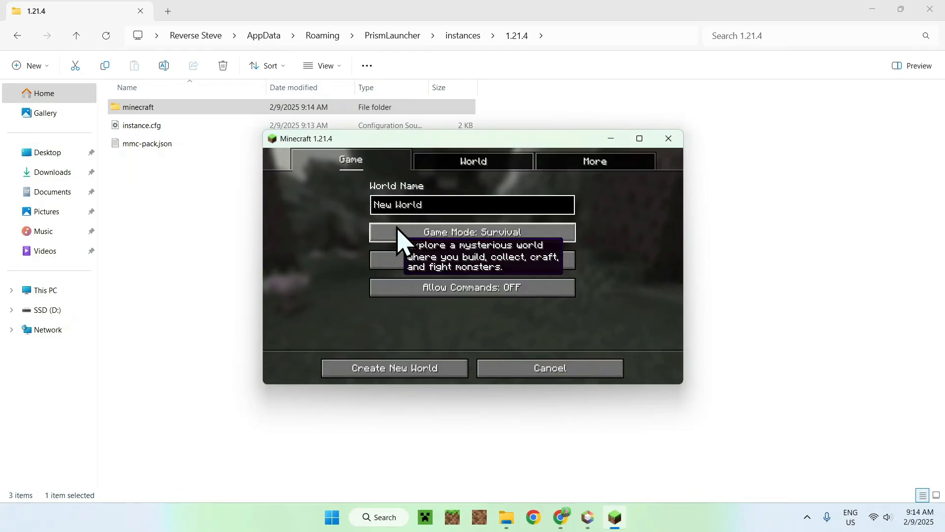
click(394, 368)
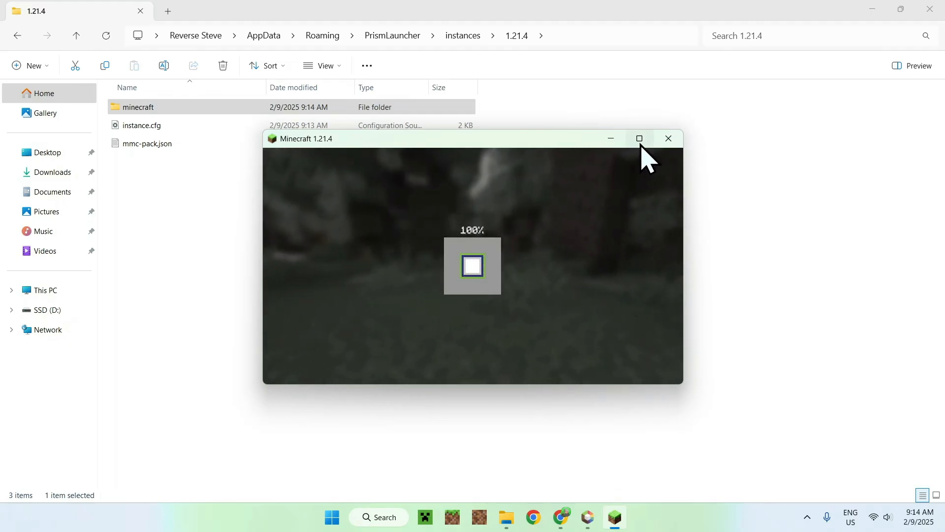
Step: Maximize the Minecraft 1.21.4 window as the new world finishes loading
click(639, 138)
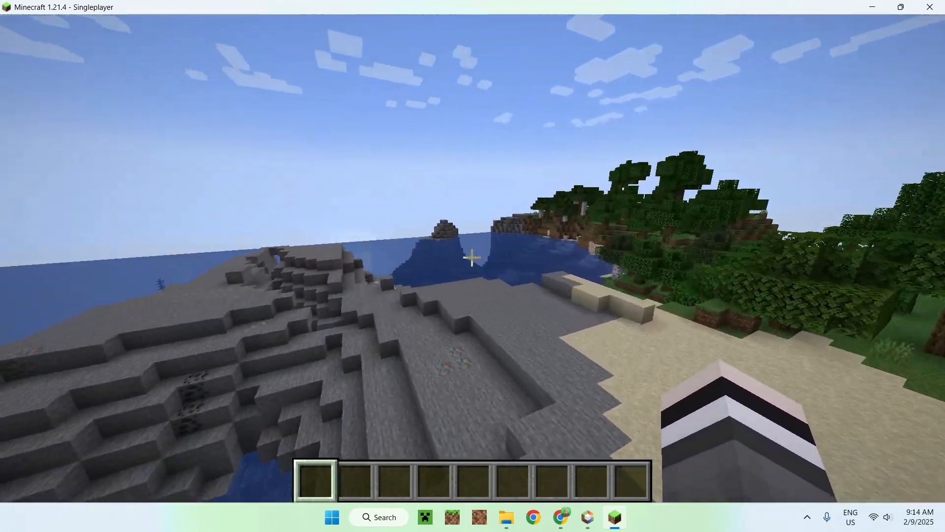
mouse_move(472, 258)
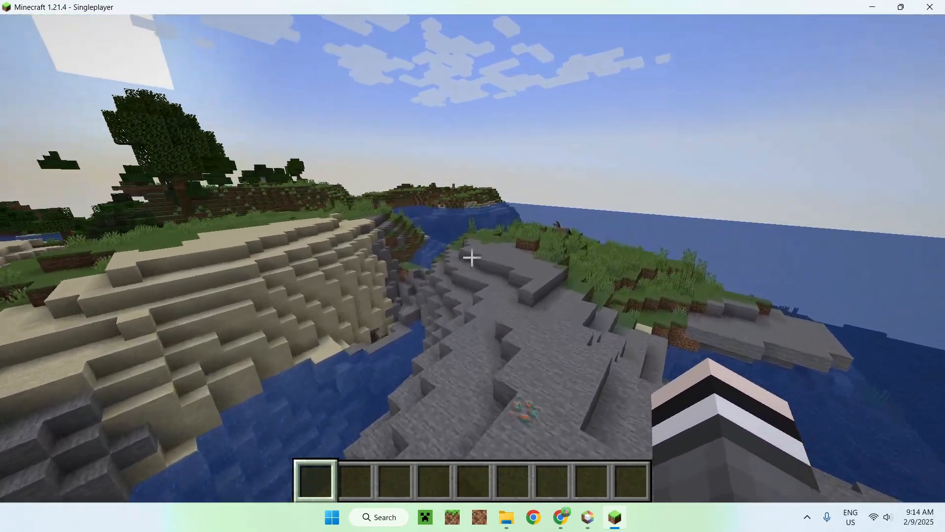